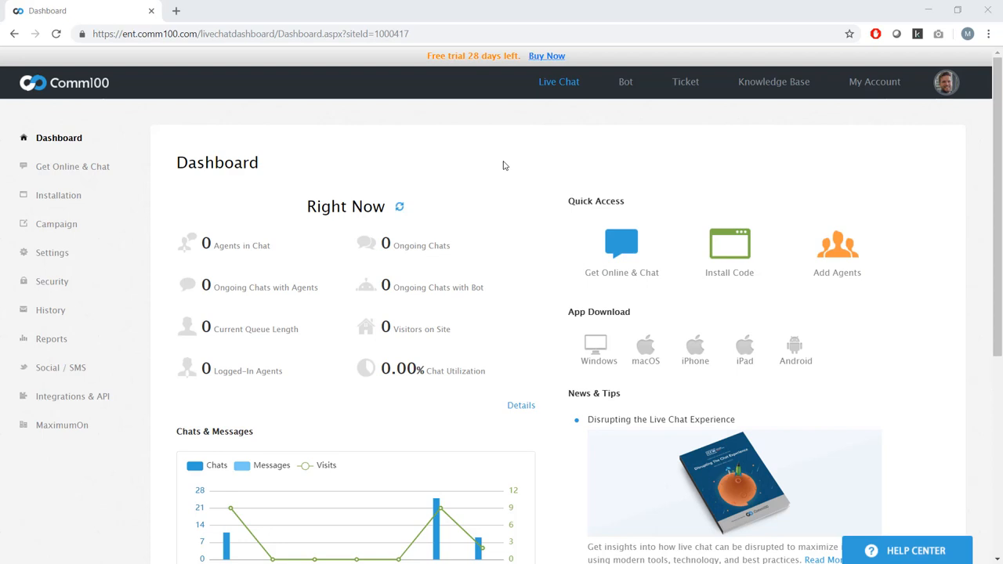
mouse_move(523, 367)
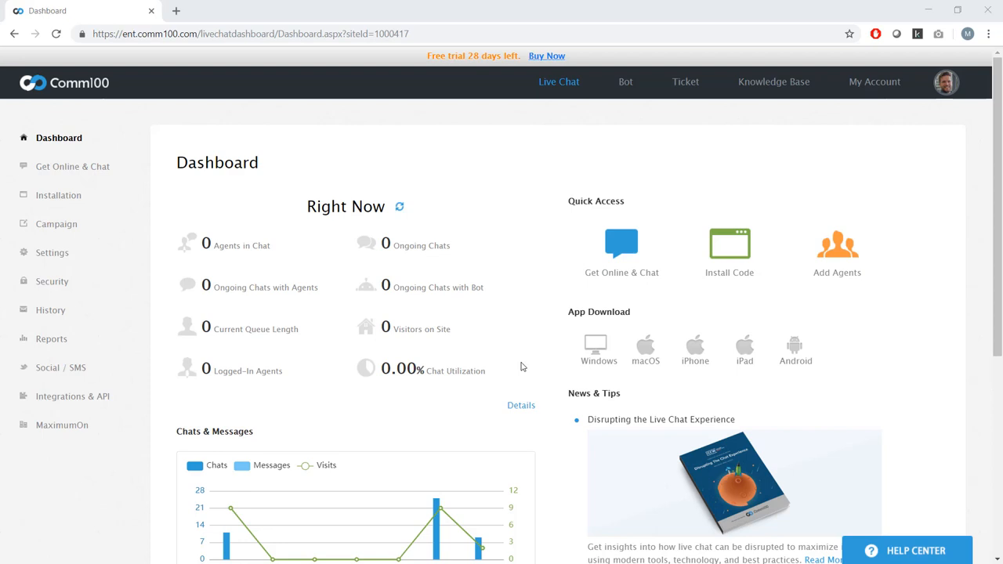
mouse_move(290, 179)
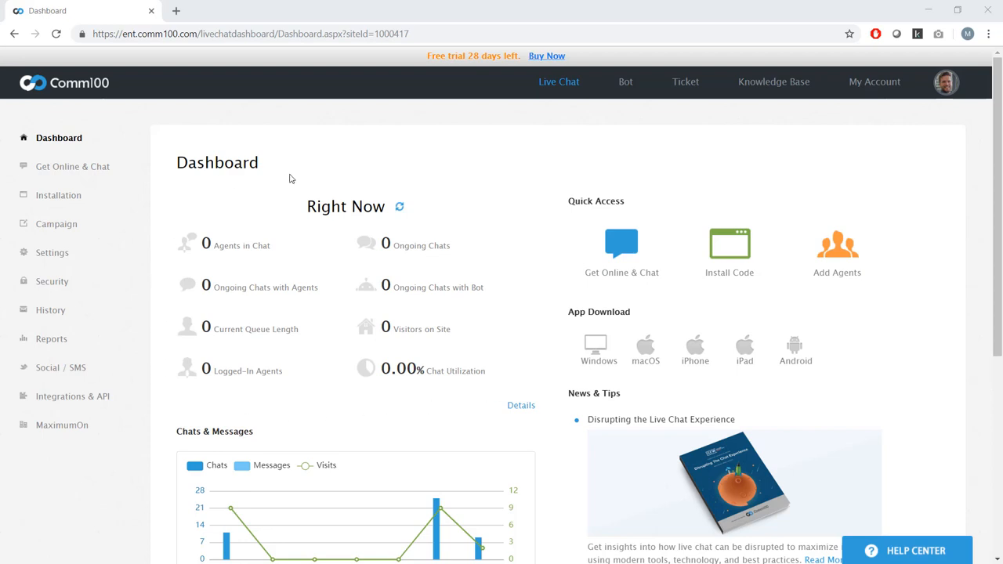
mouse_move(354, 171)
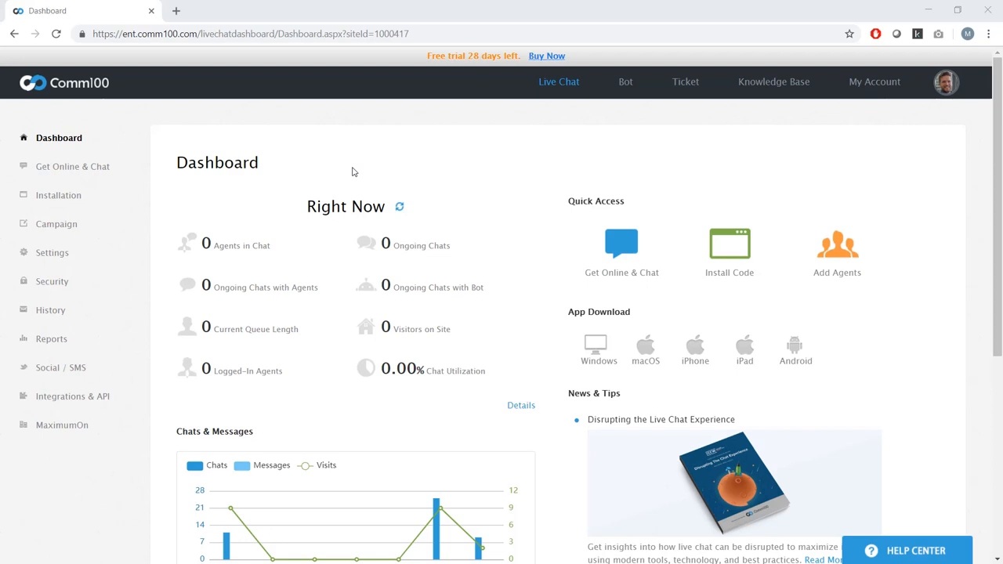
mouse_move(114, 274)
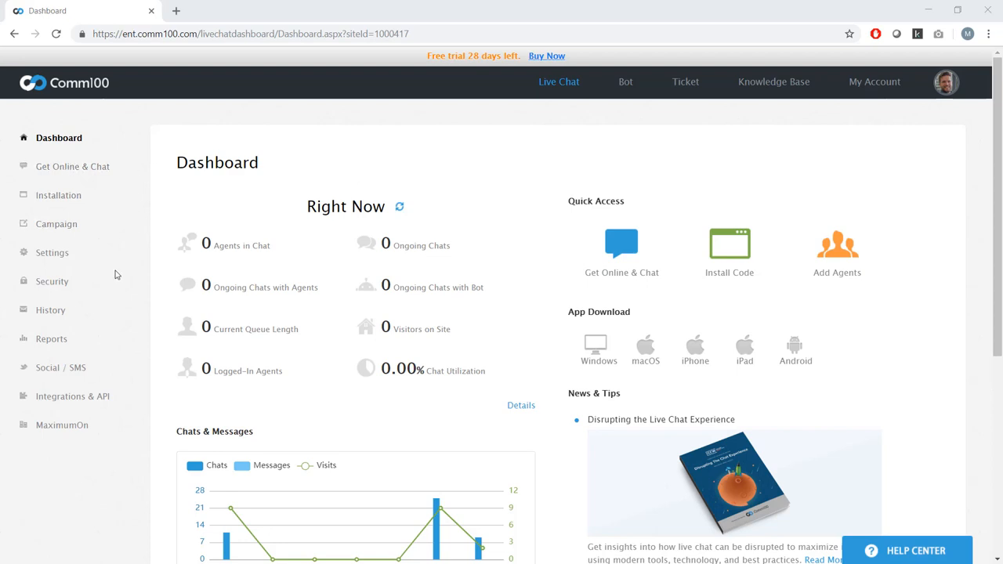
mouse_move(320, 165)
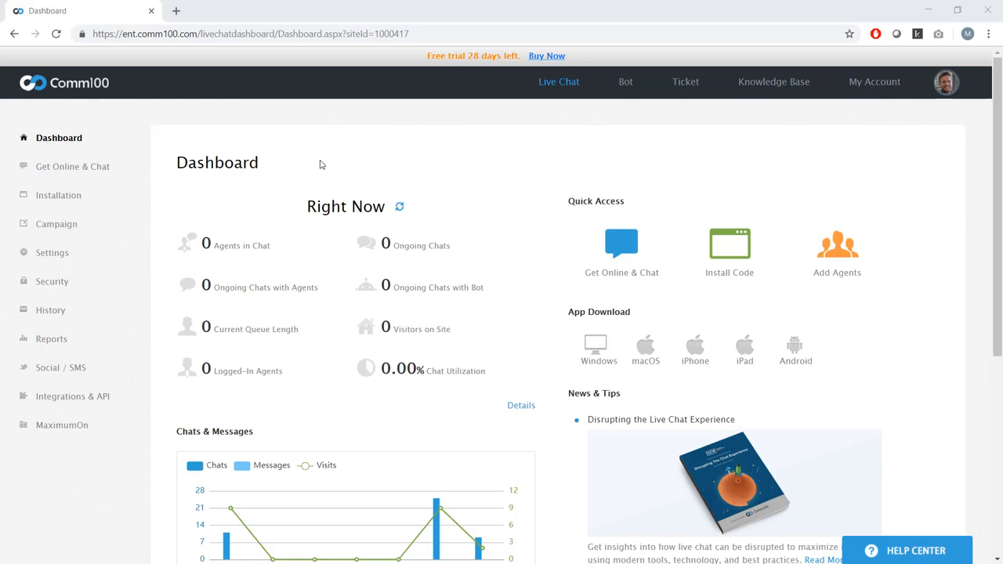
Go to the Departments list in the Live Chat settings
click(51, 252)
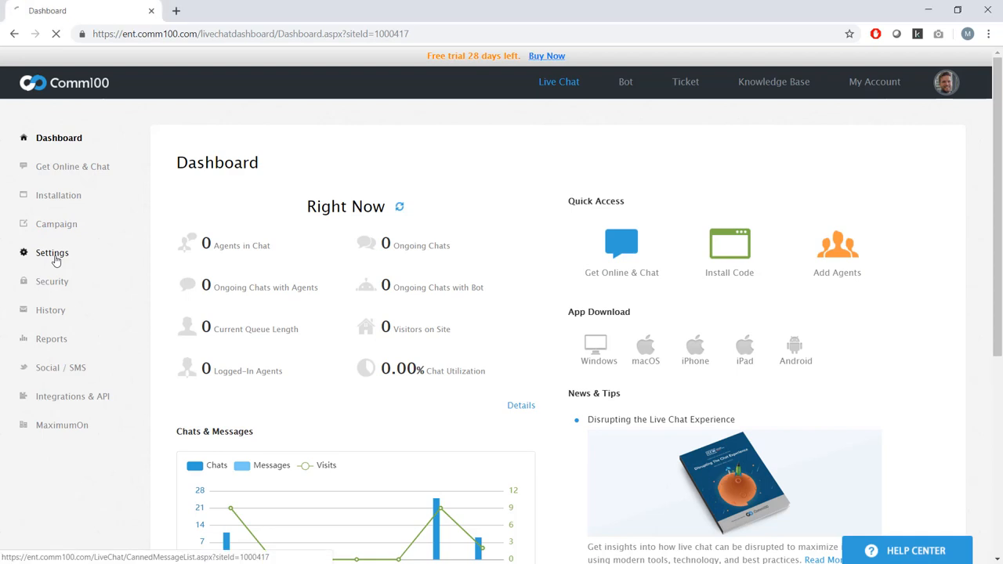
click(52, 253)
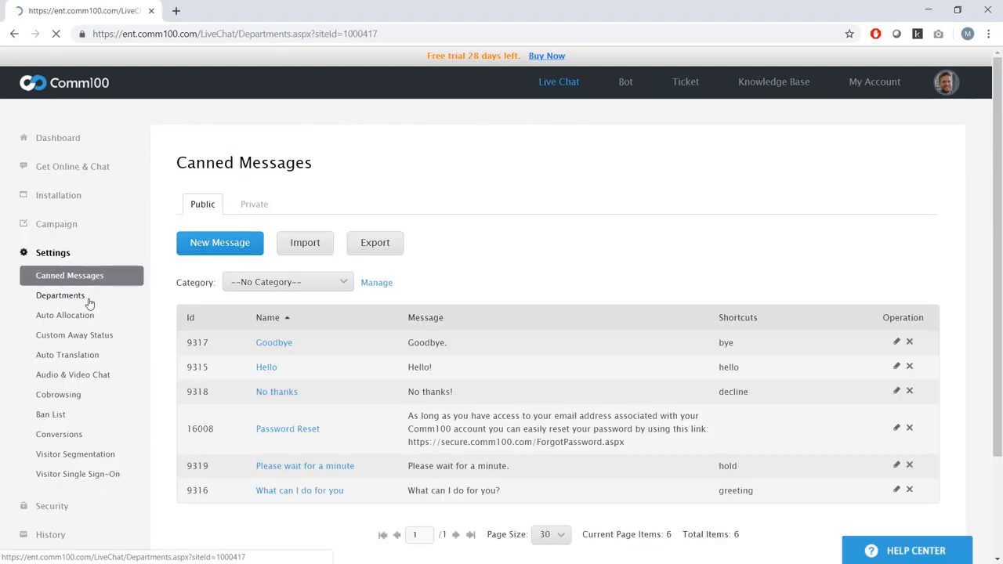
click(59, 294)
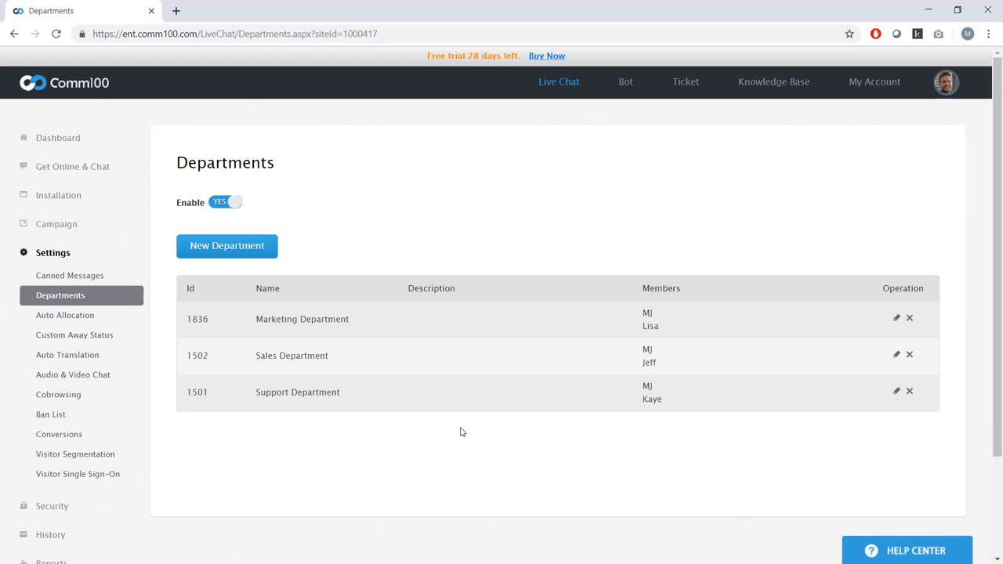
mouse_move(323, 447)
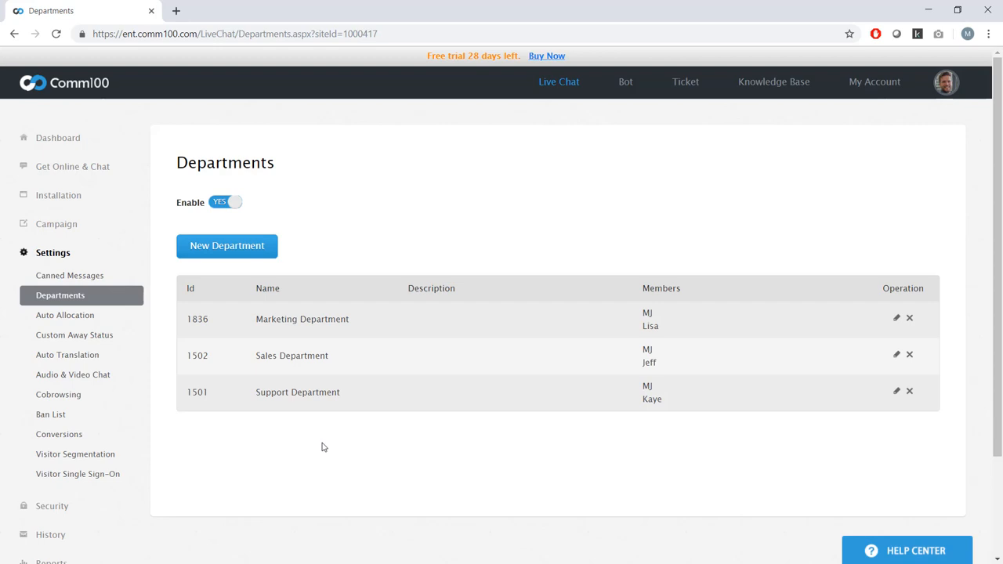
mouse_move(422, 440)
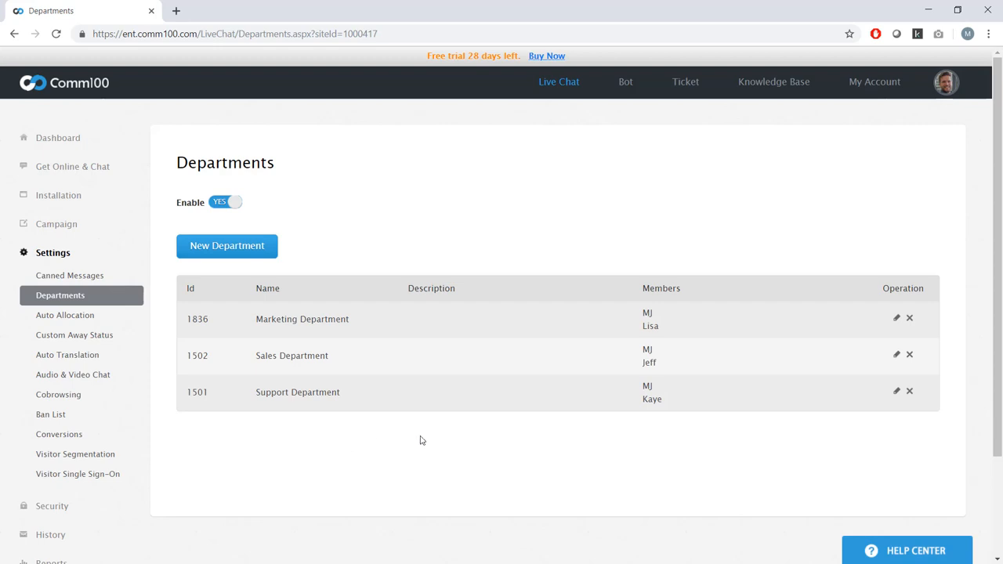
mouse_move(649, 450)
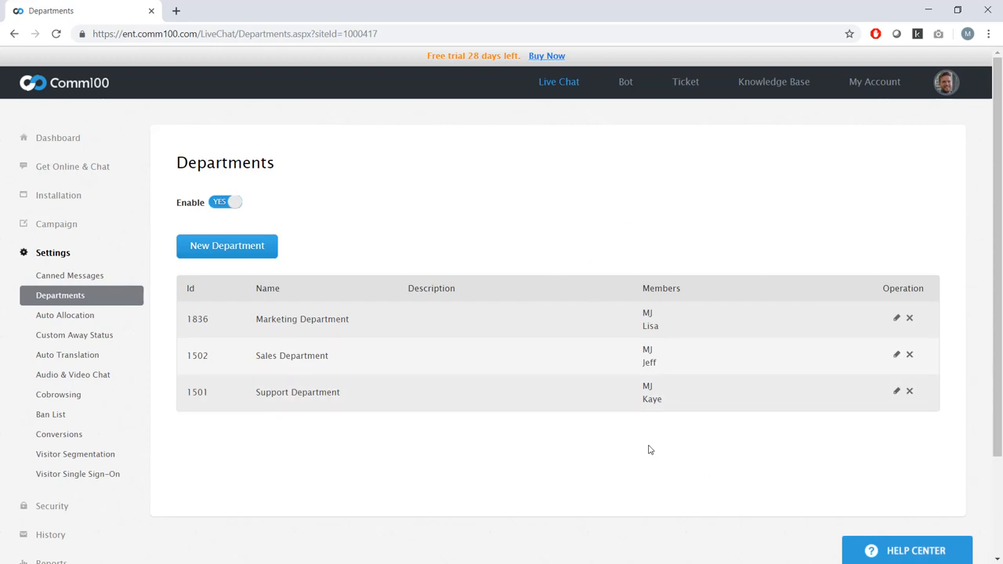
mouse_move(768, 436)
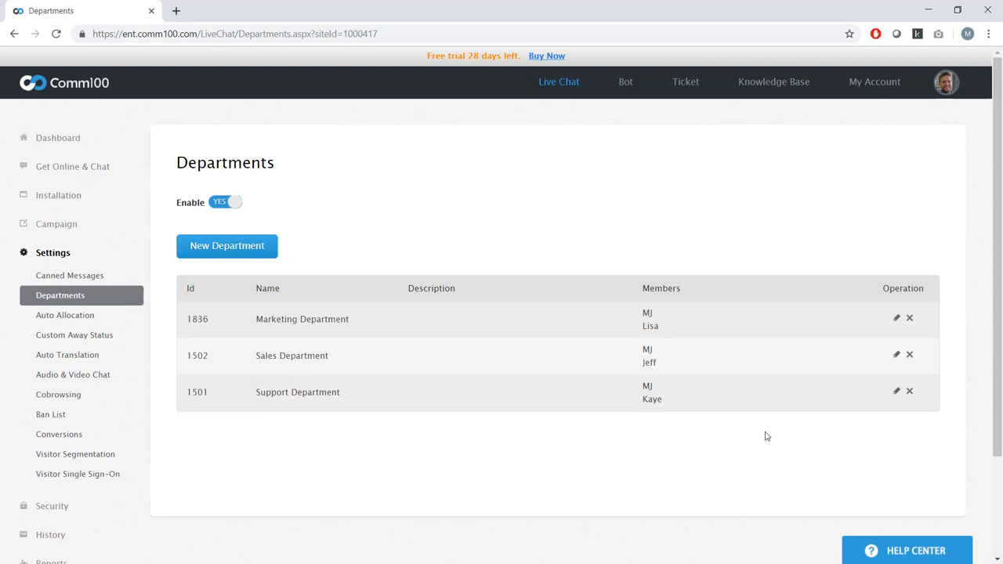
Edit Support Department, move an agent into Selected and back, then cancel without saving
click(897, 390)
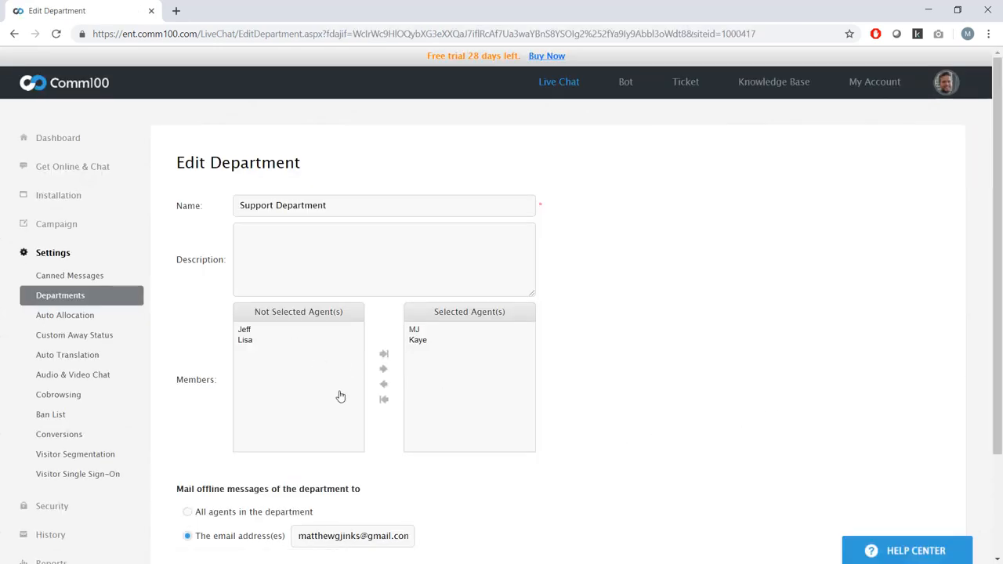
click(244, 329)
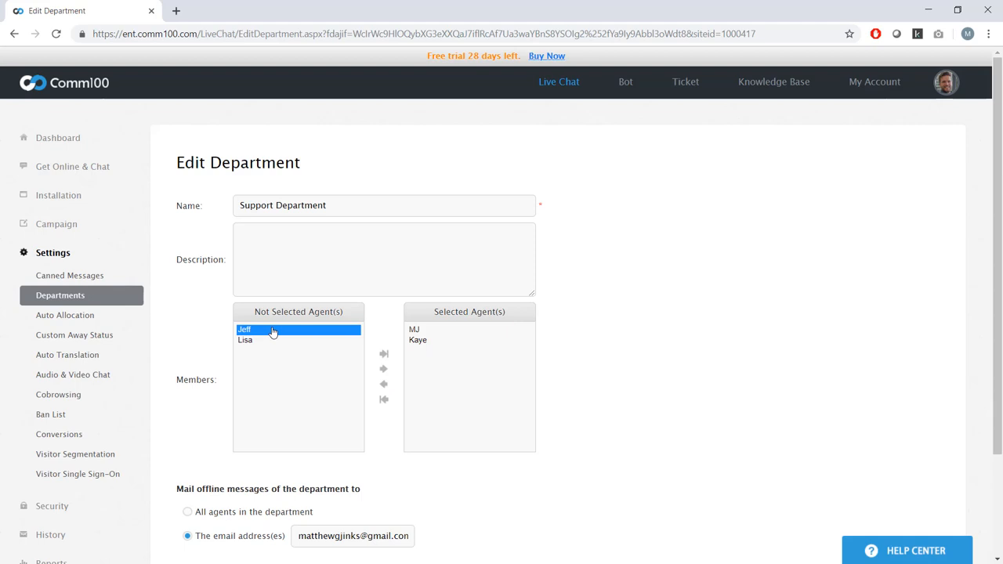
click(382, 354)
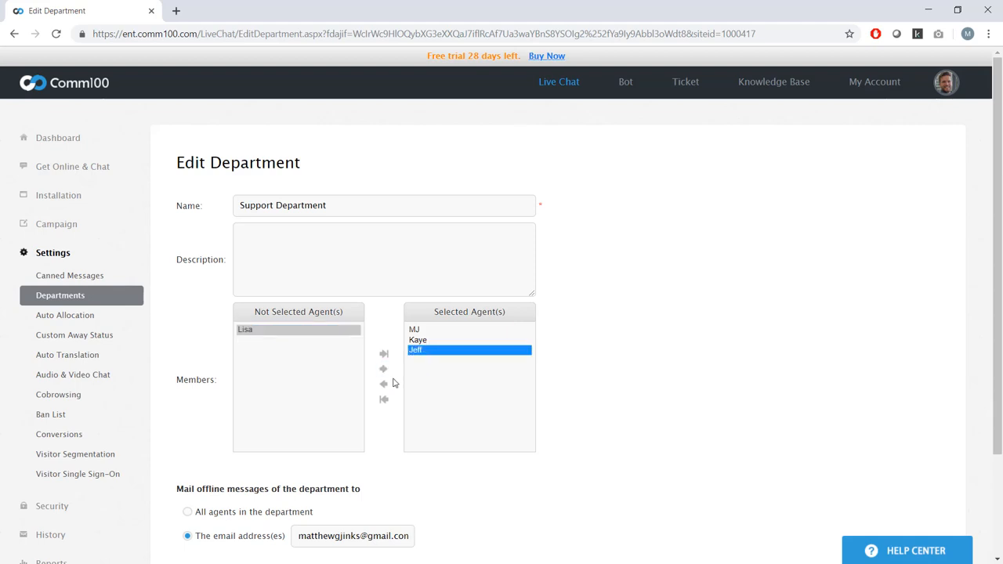
click(382, 384)
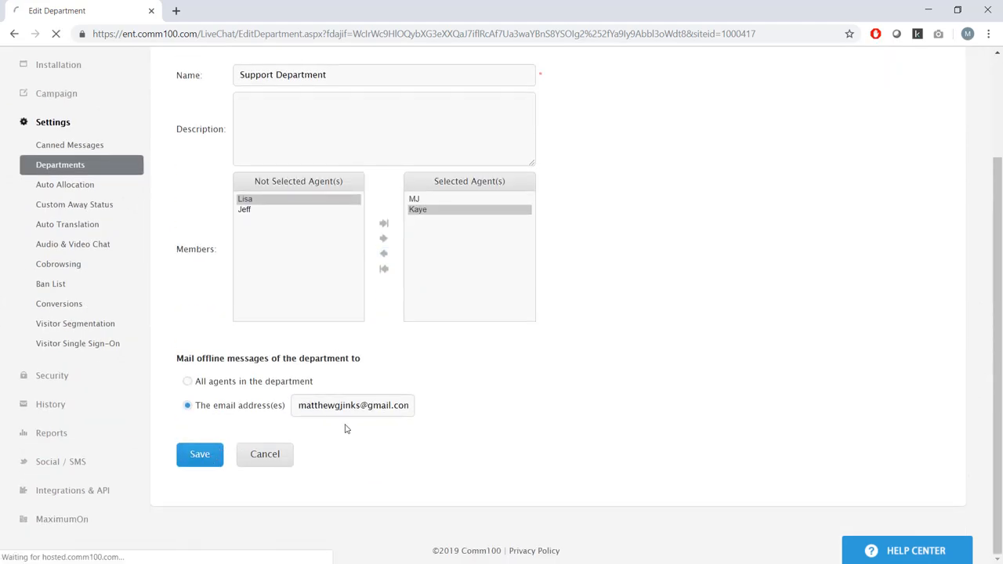
click(199, 454)
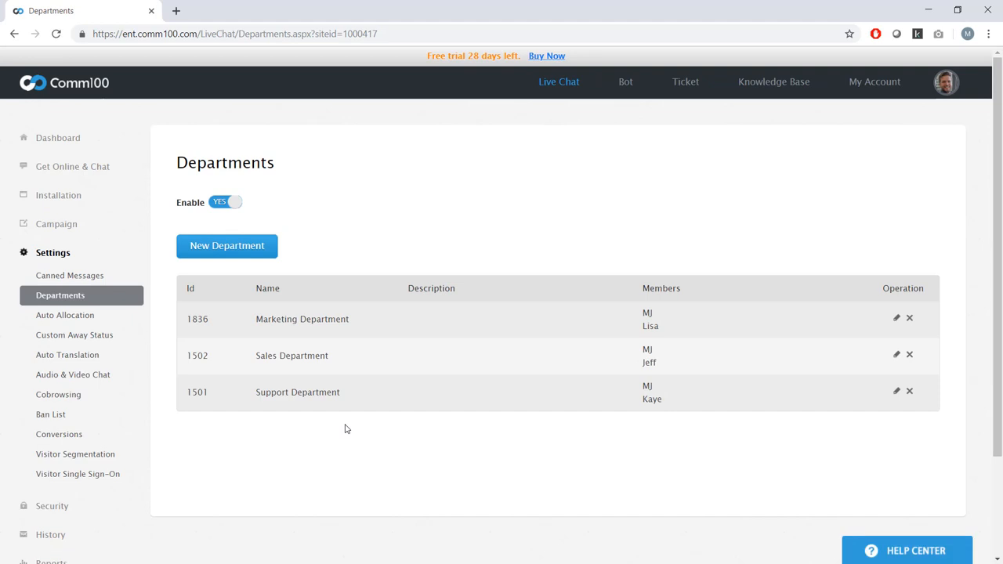
mouse_move(57, 224)
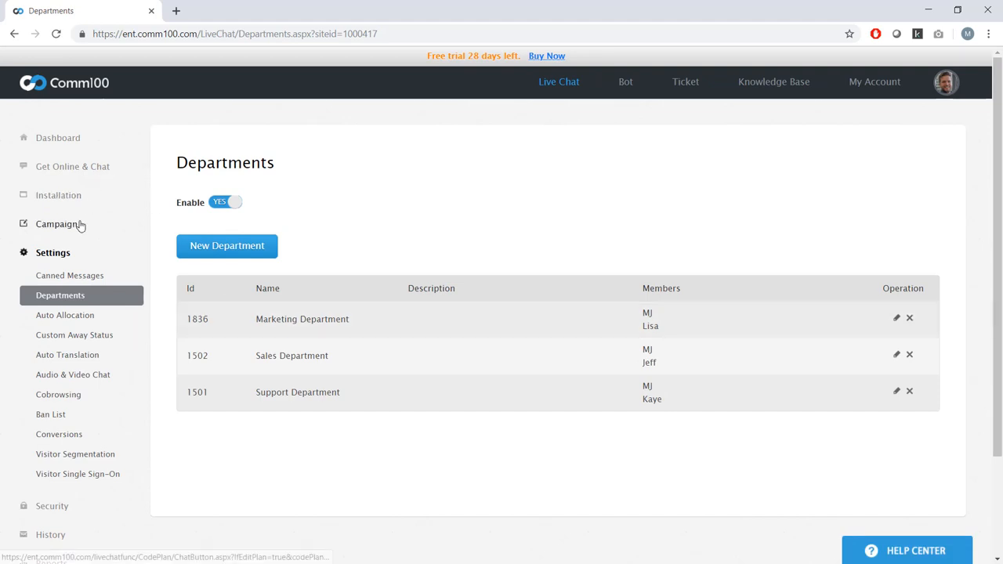
Show the Chat Button settings for the Support Campaign chosen from the Campaign dropdown
click(56, 224)
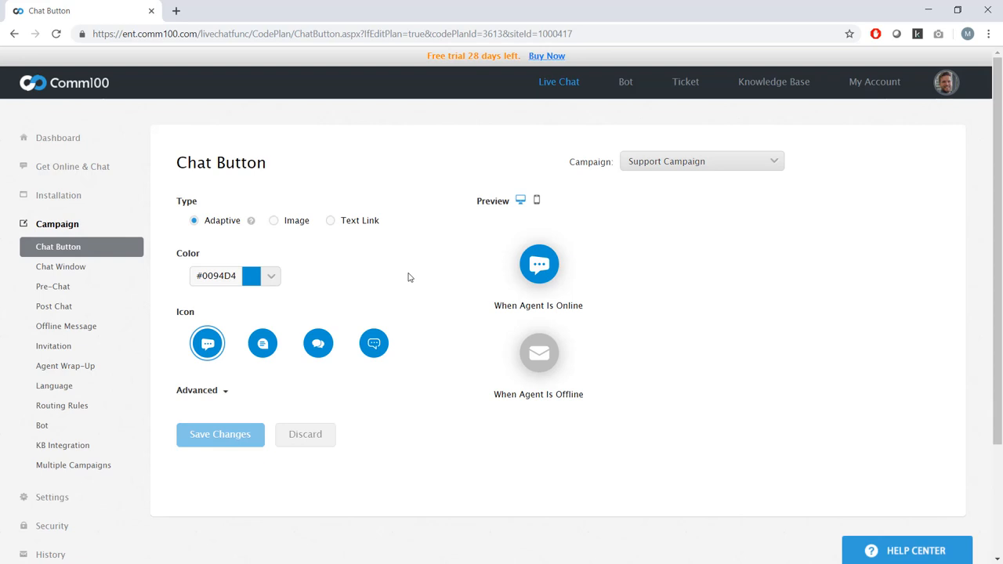
click(699, 160)
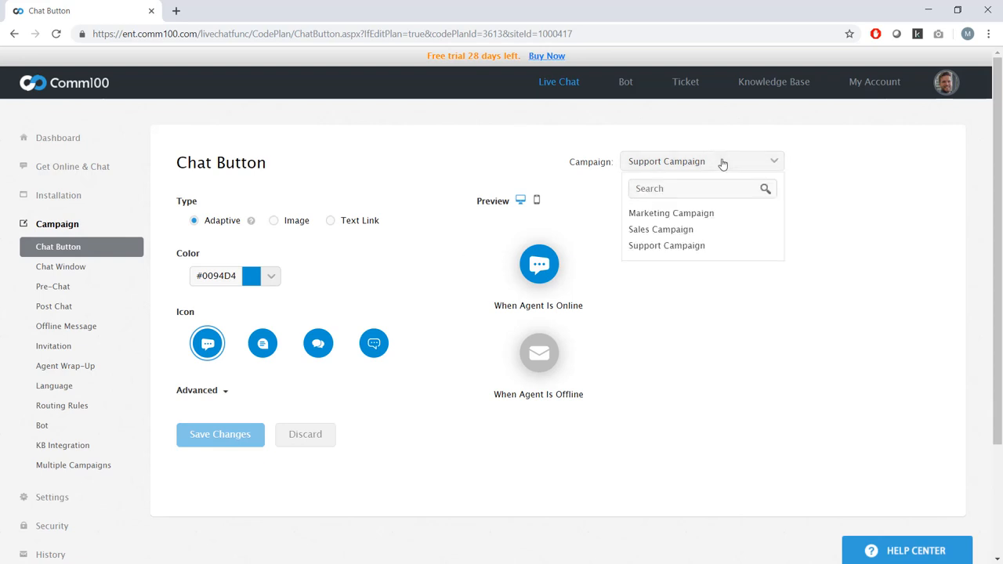
click(404, 181)
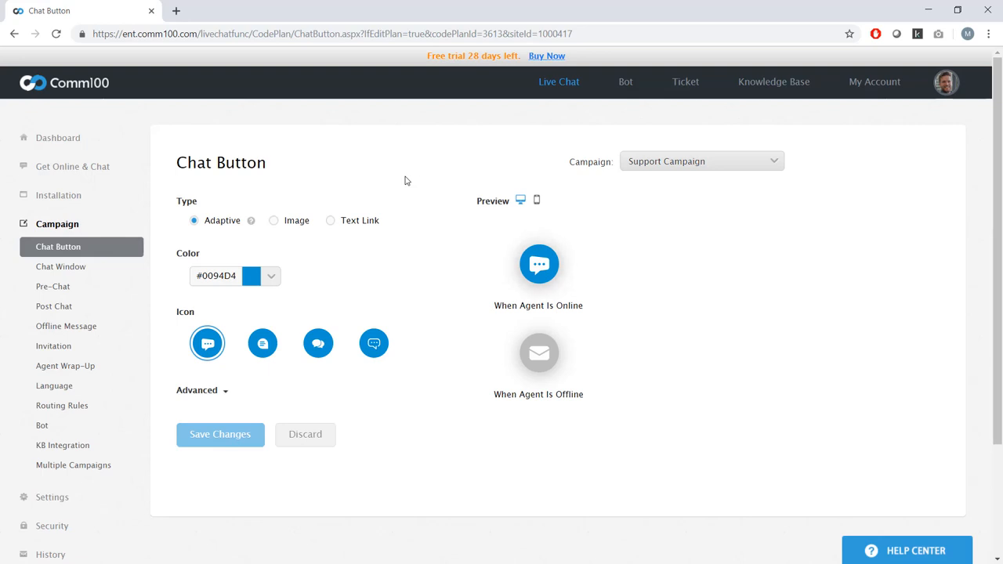
mouse_move(207, 343)
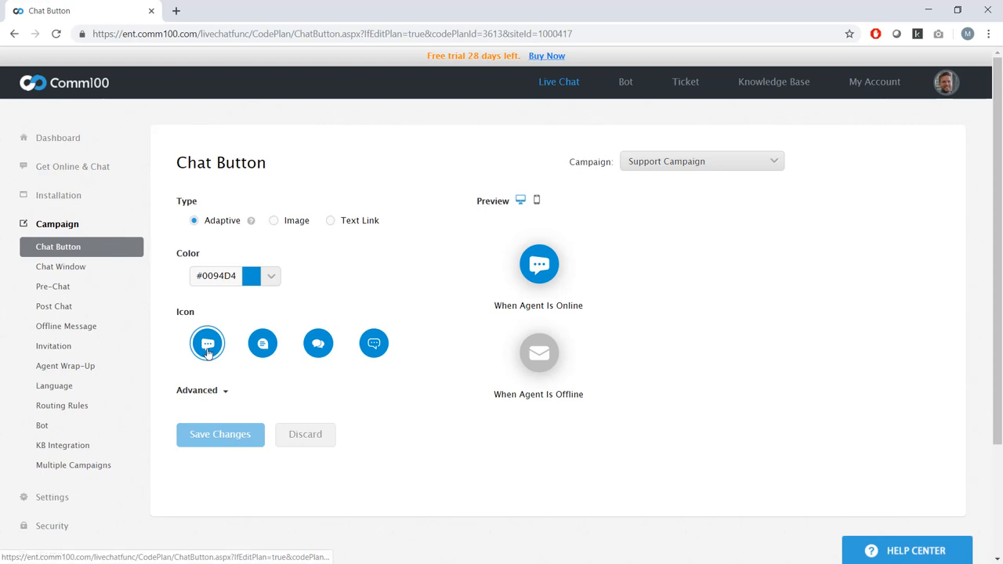
click(60, 266)
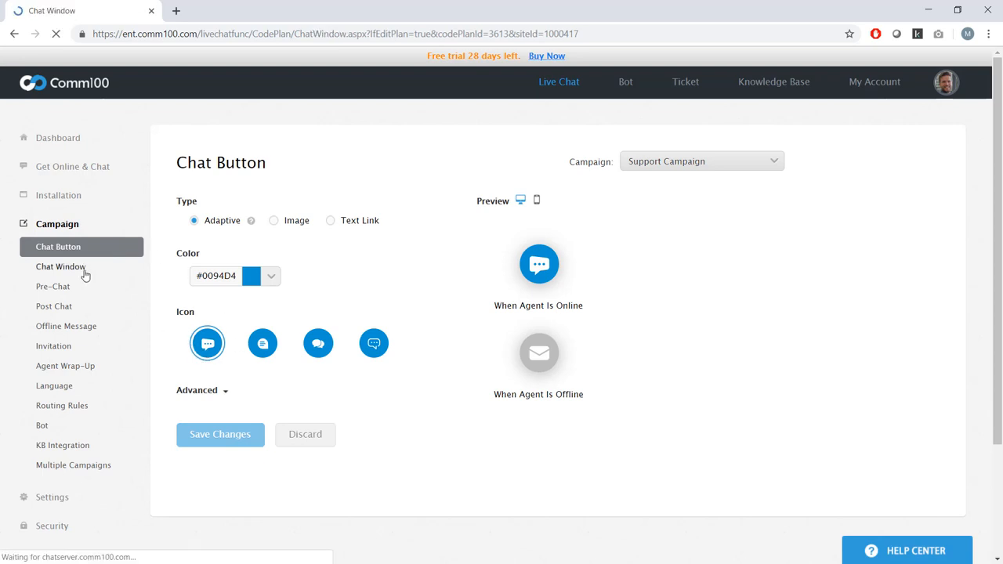
Browse the Support Campaign's Chat Window, Pre-Chat and Invitation pages
click(60, 266)
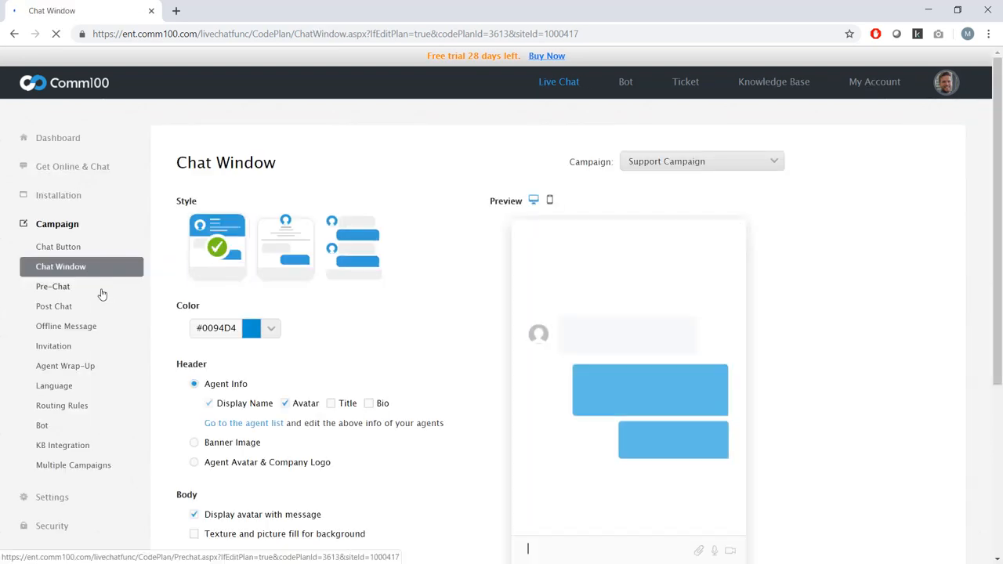
click(53, 285)
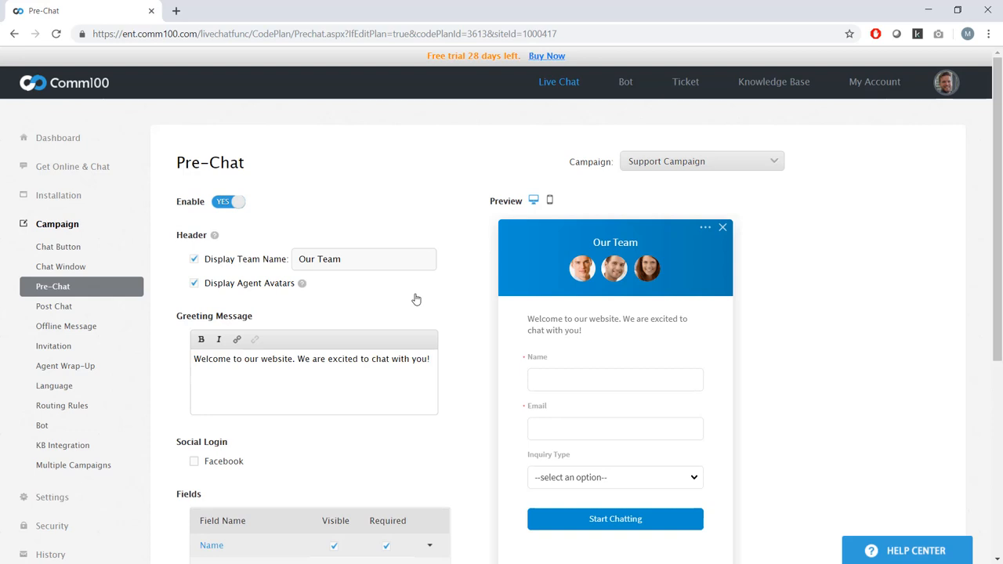
mouse_move(56, 310)
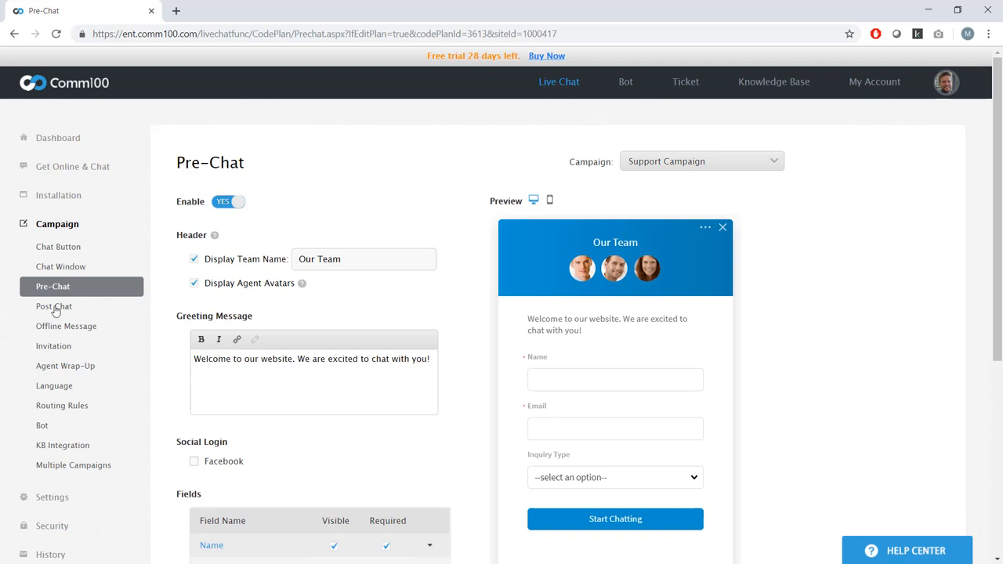
click(53, 347)
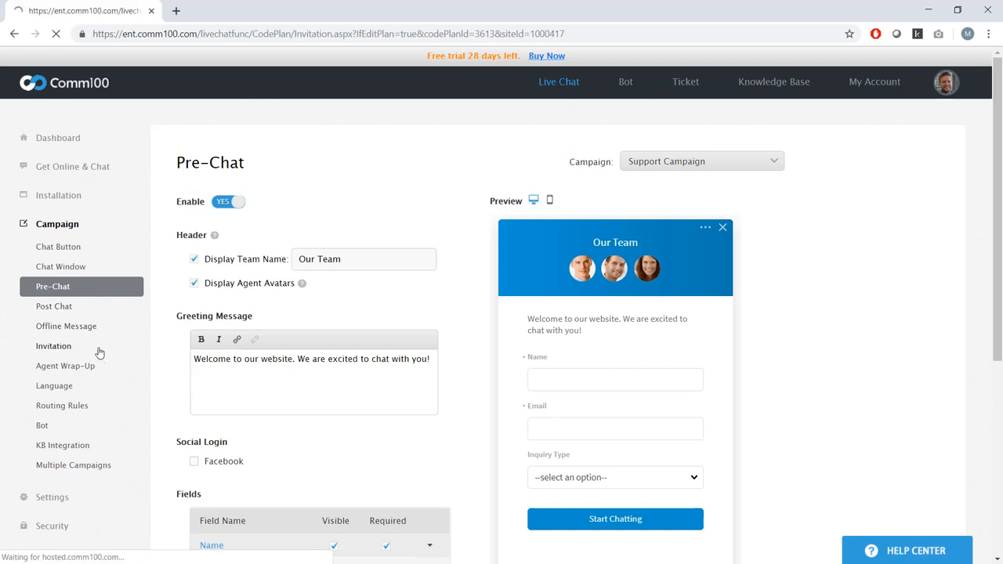
click(54, 347)
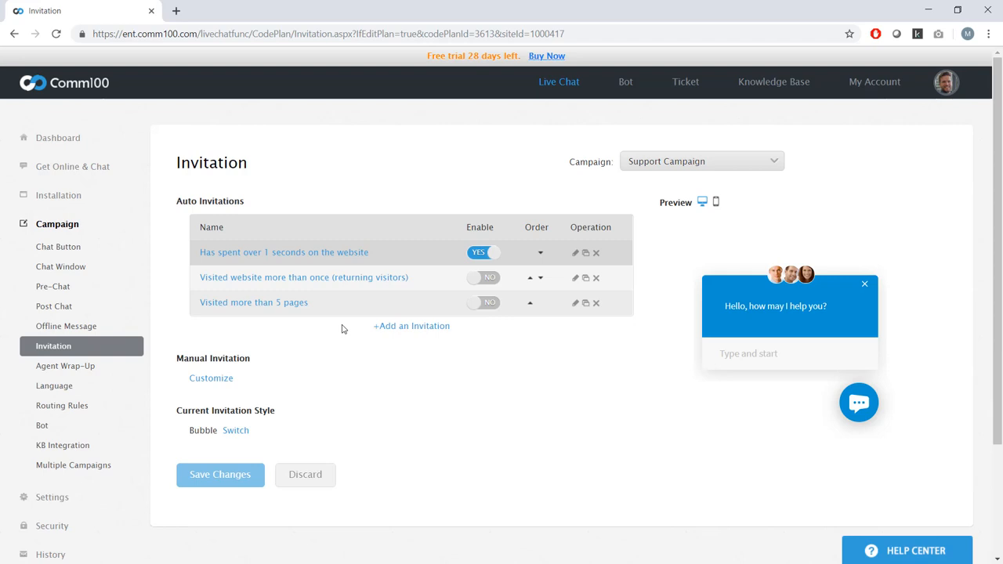
Switch Routing Rules to custom rules and start a new rule with one condition
click(63, 404)
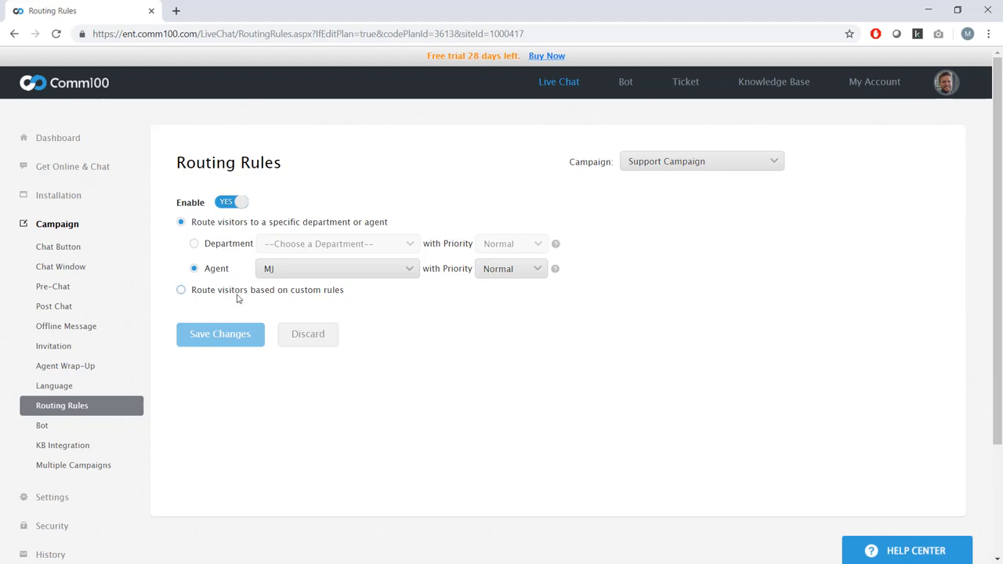
click(182, 290)
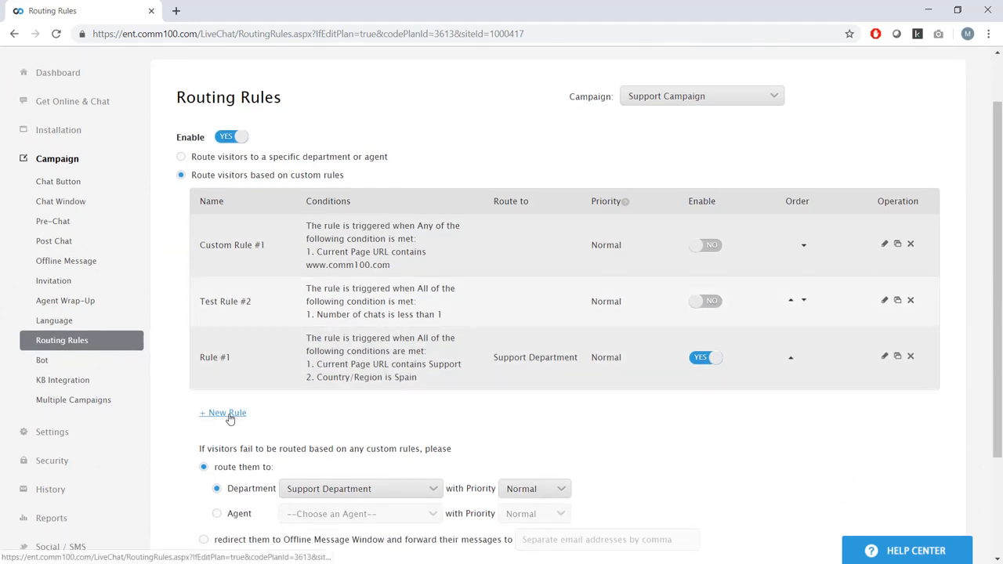
click(223, 414)
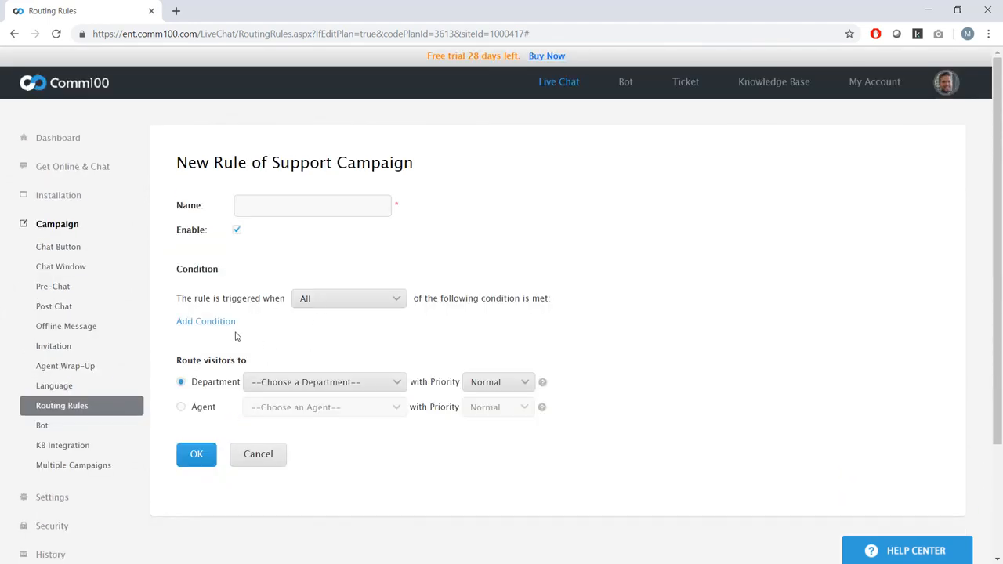
click(205, 320)
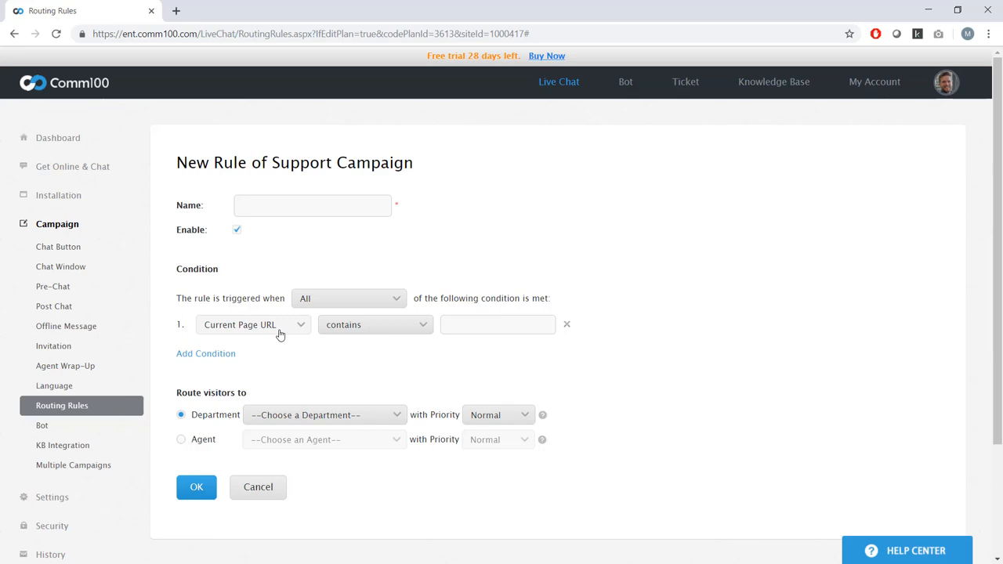
Set the condition to Current Page URL contains 'Pricing' and browse the available visitor fields
click(254, 325)
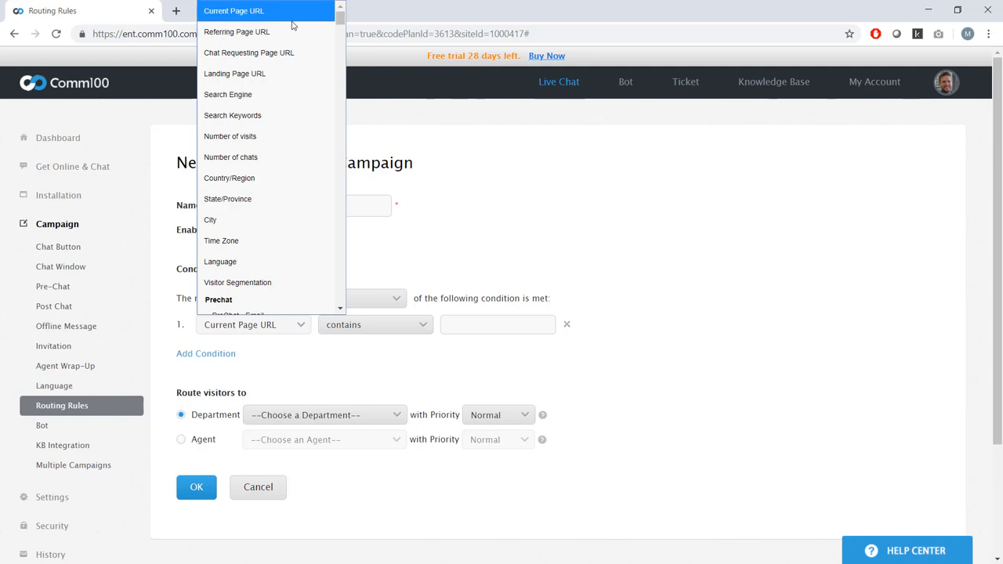
click(233, 9)
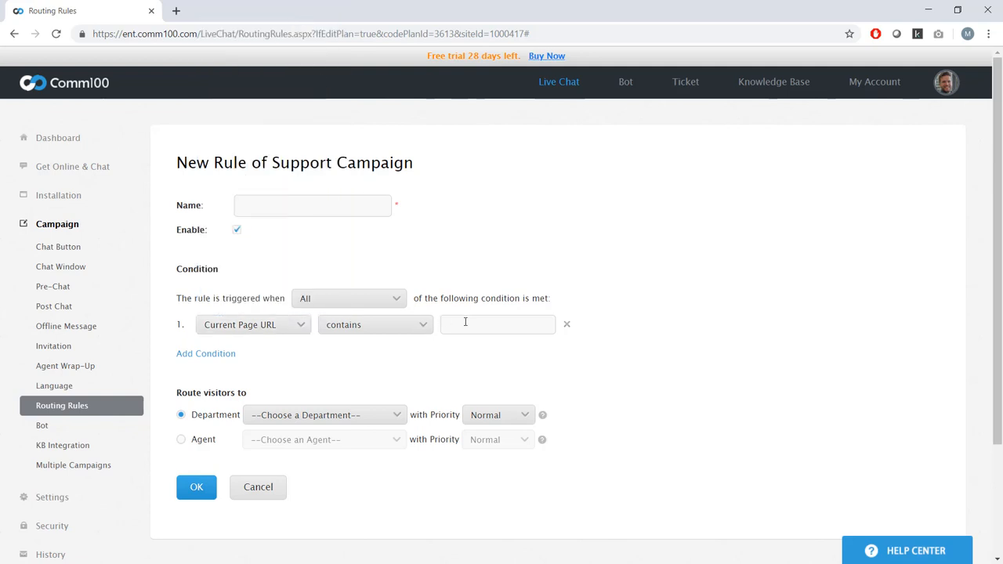
click(499, 325)
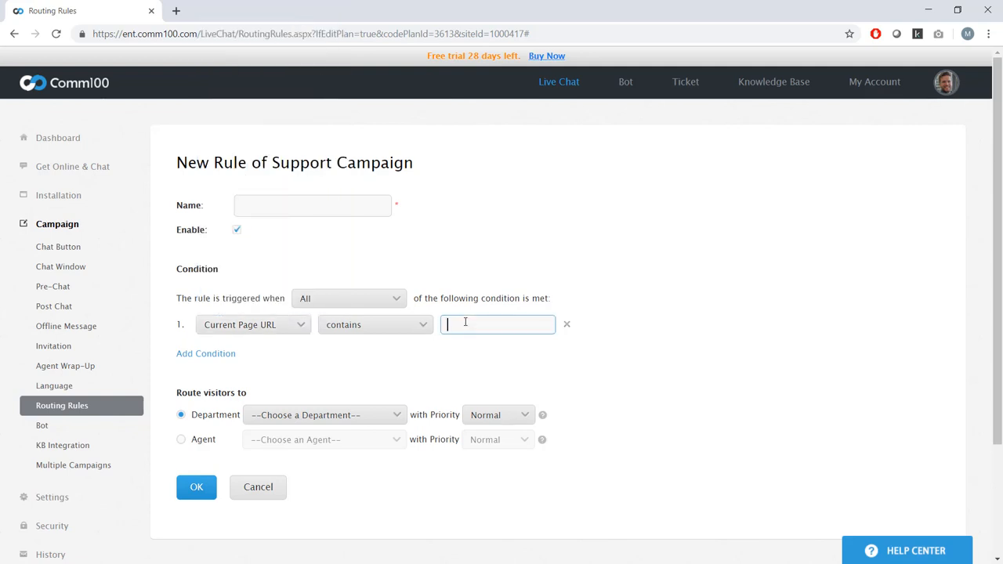
text(Pricing)
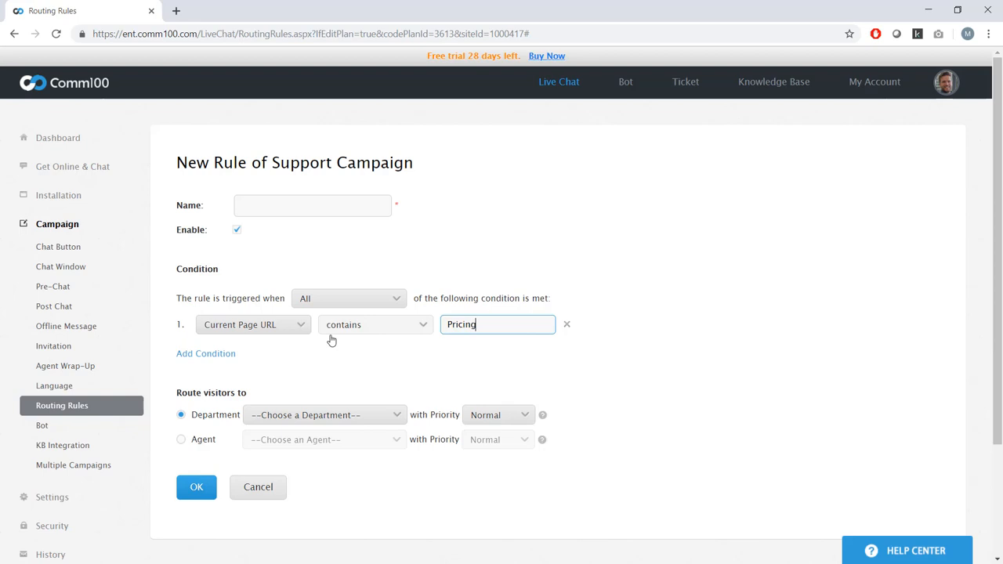
click(254, 324)
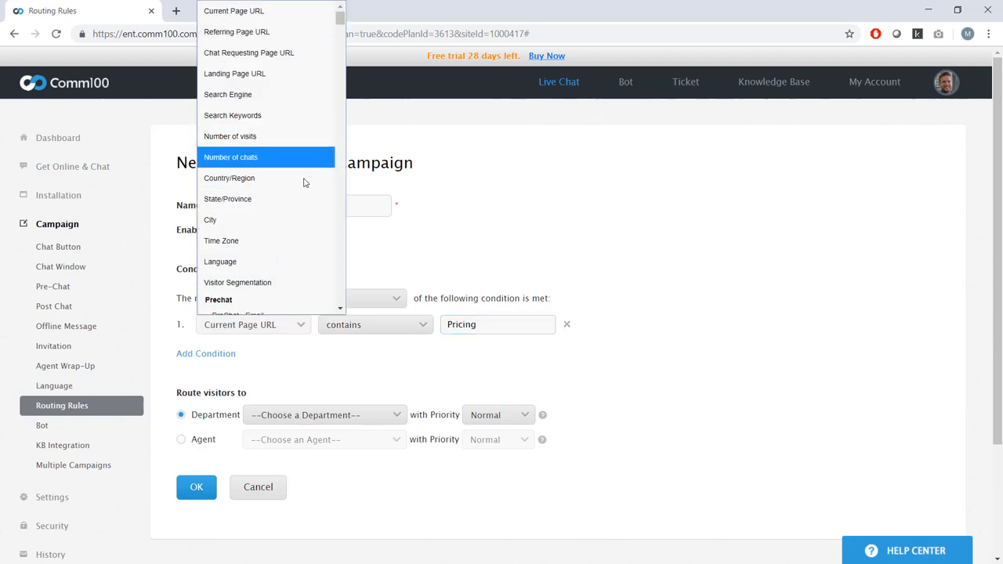
mouse_move(313, 219)
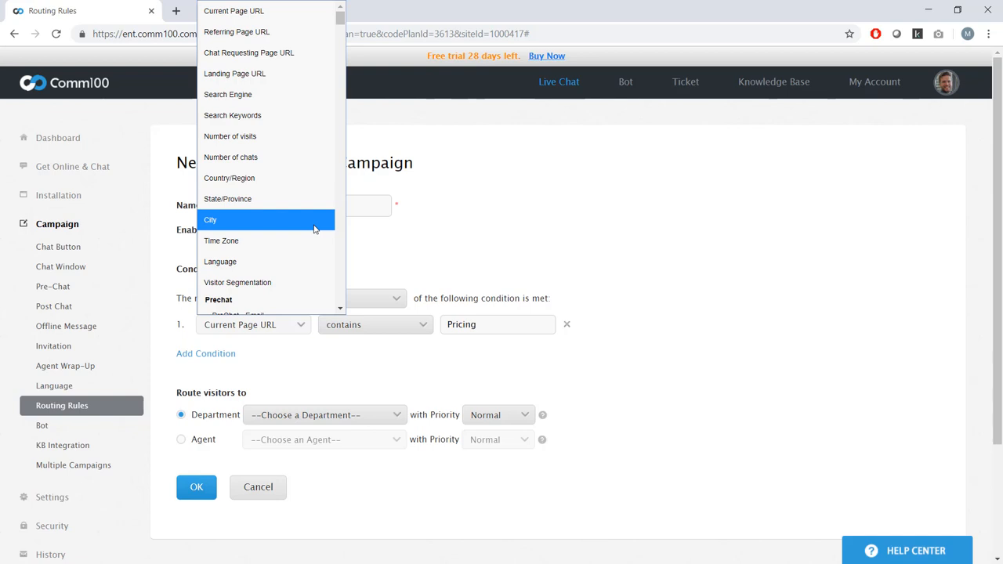
scroll(down, 3)
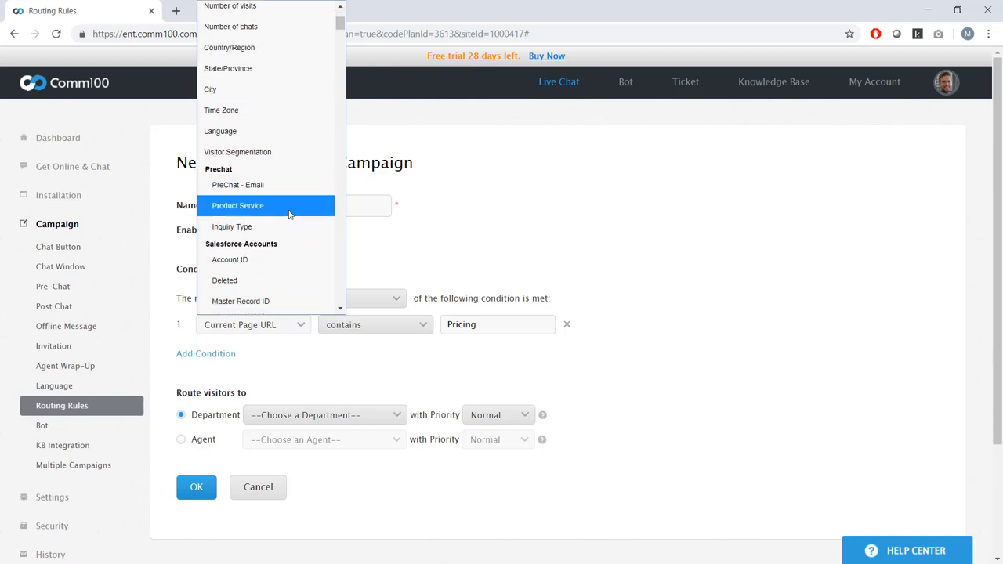
scroll(down, 3)
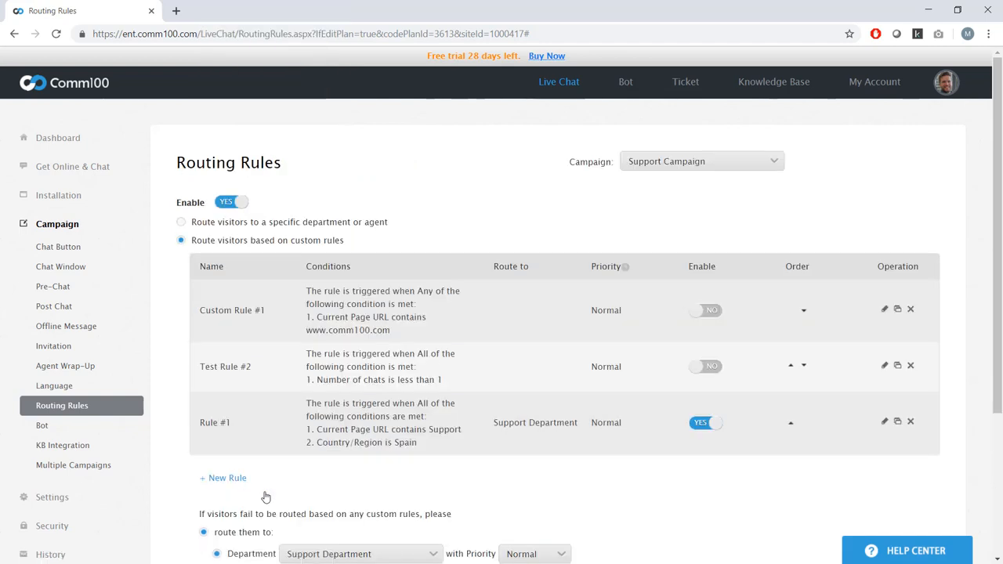
Route the campaign's visitors to the Support Department and save the routing rules
click(182, 223)
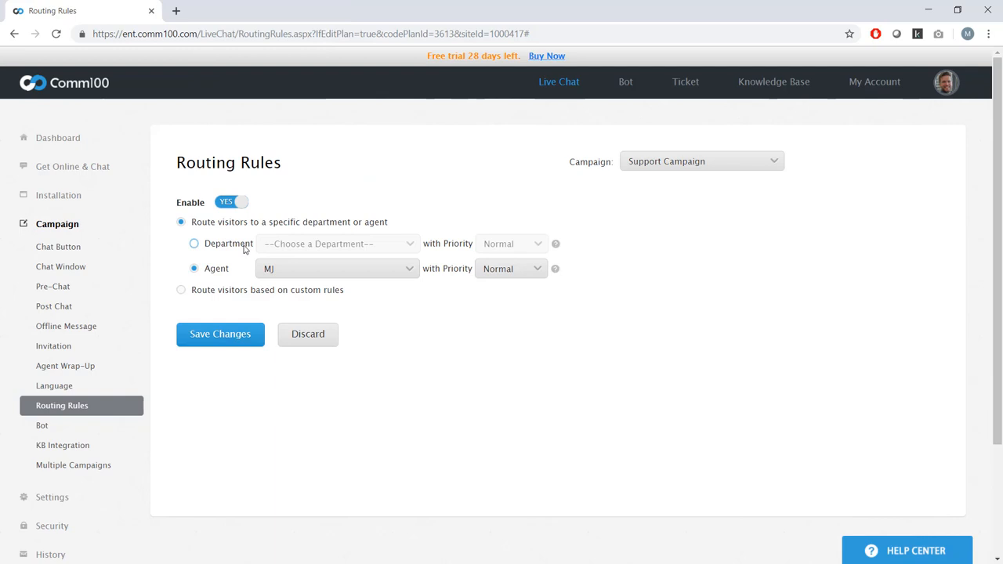
click(337, 245)
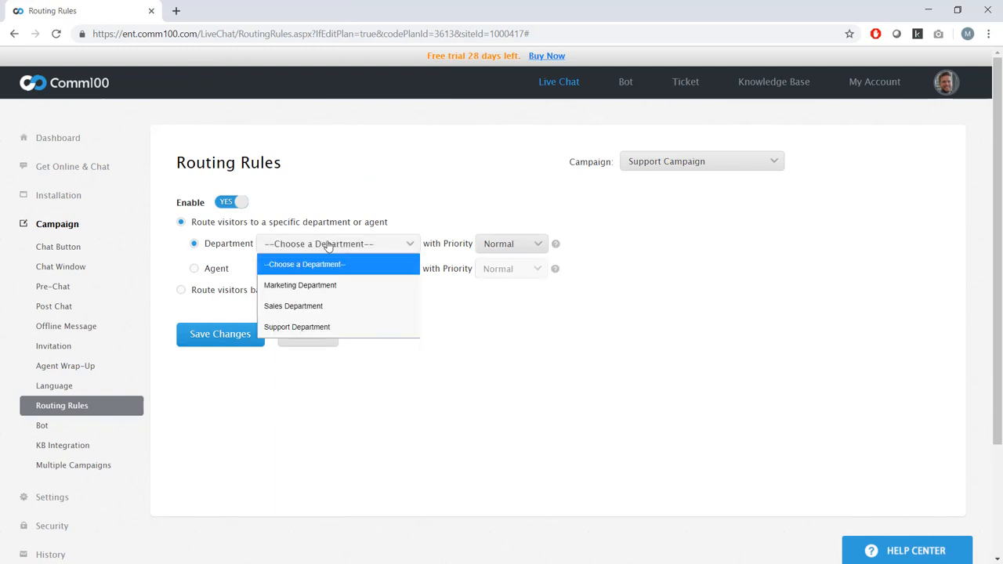
click(194, 268)
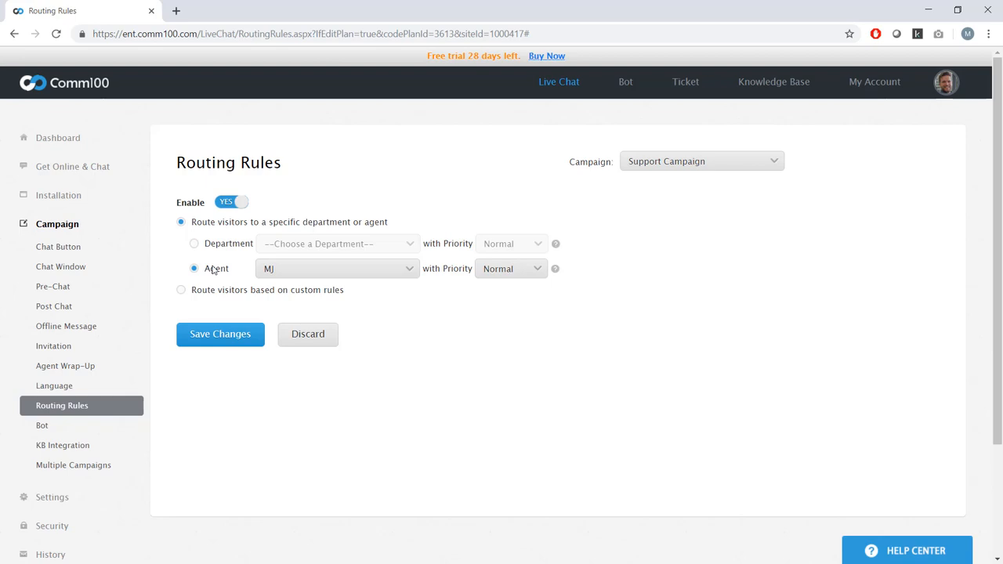
click(194, 244)
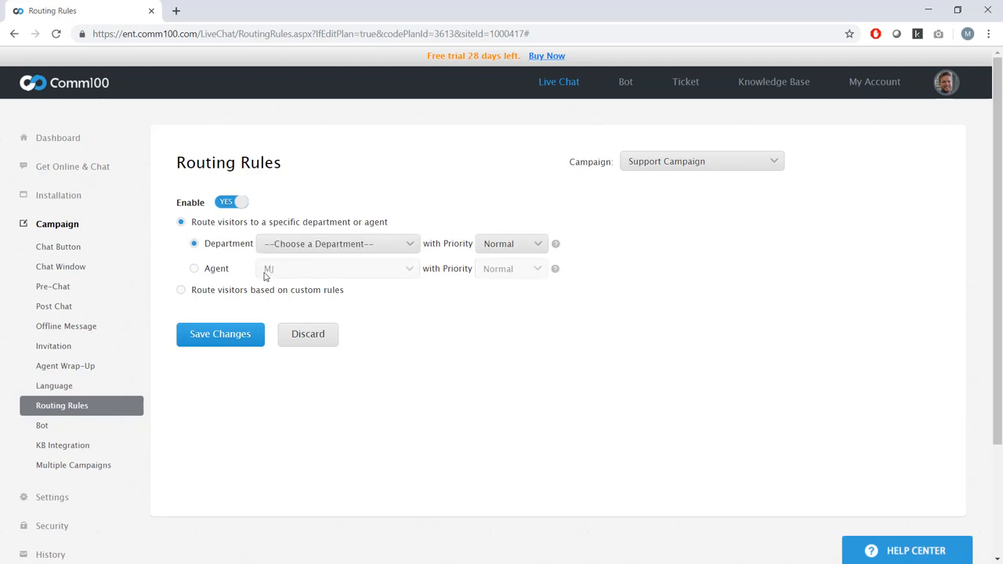
click(337, 243)
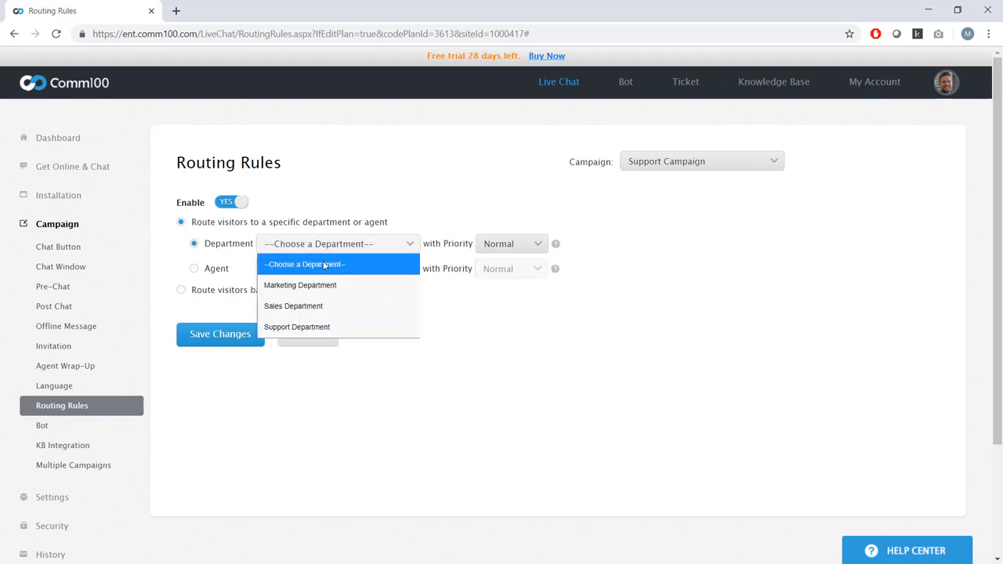
mouse_move(298, 328)
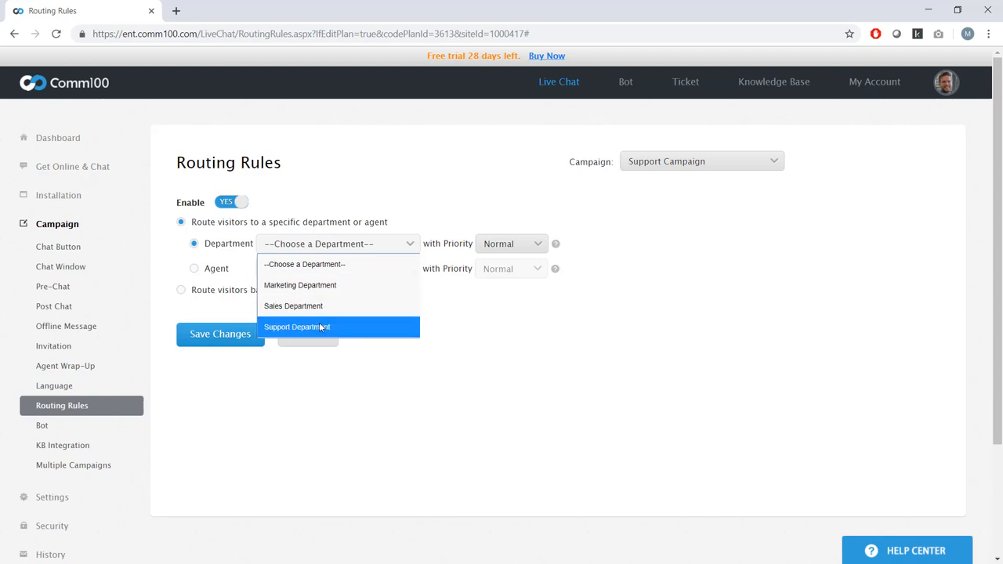
click(298, 327)
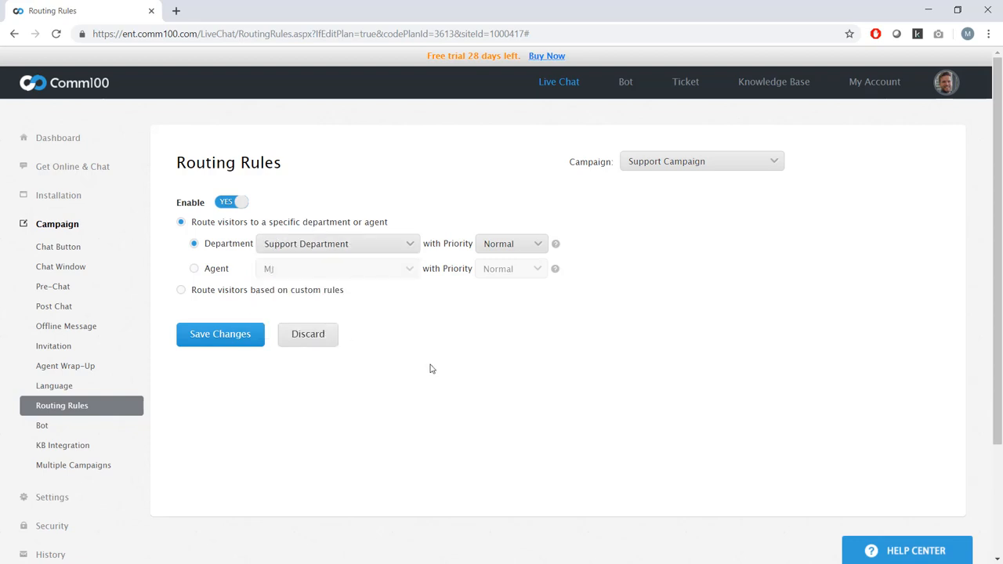
click(220, 334)
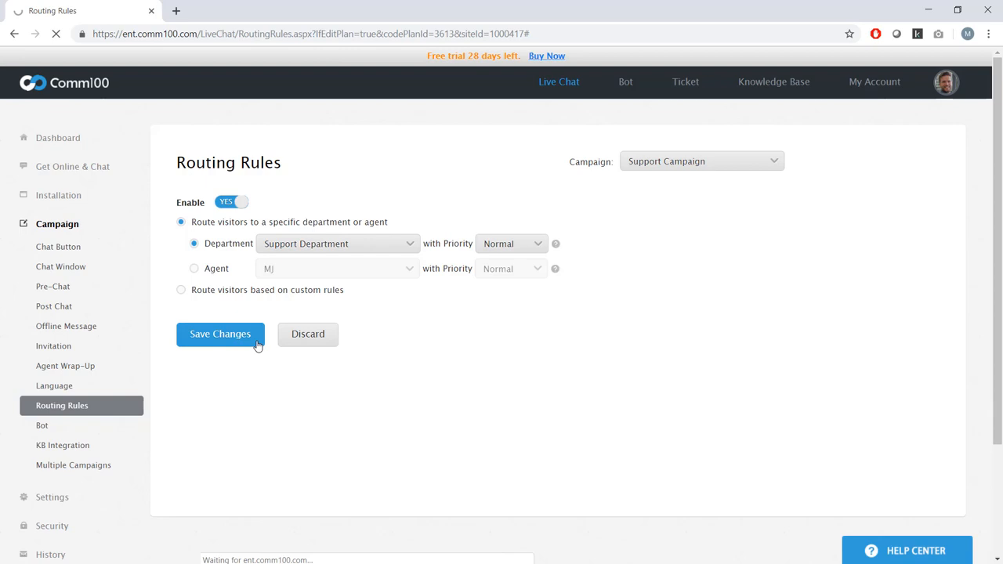
click(220, 334)
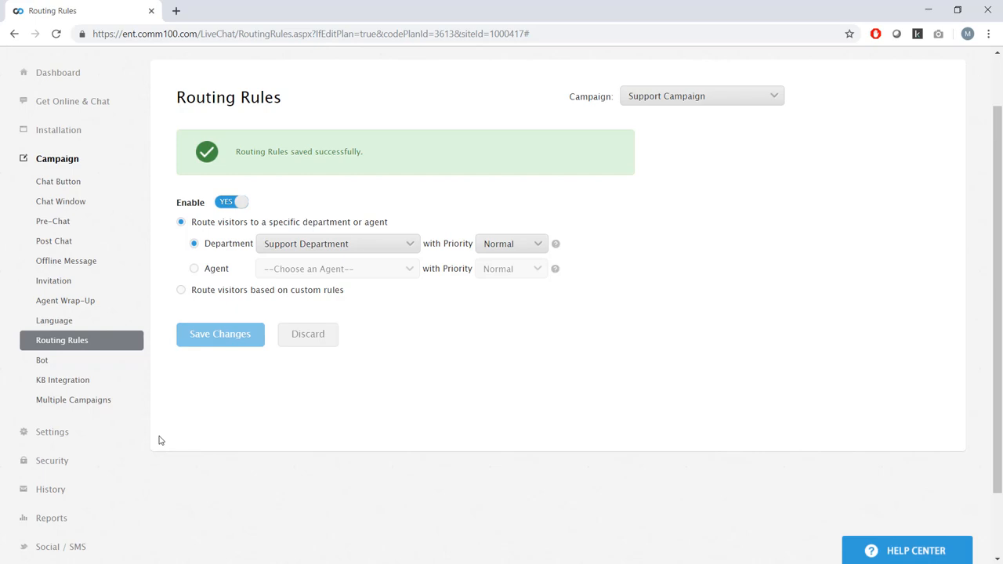
mouse_move(54, 432)
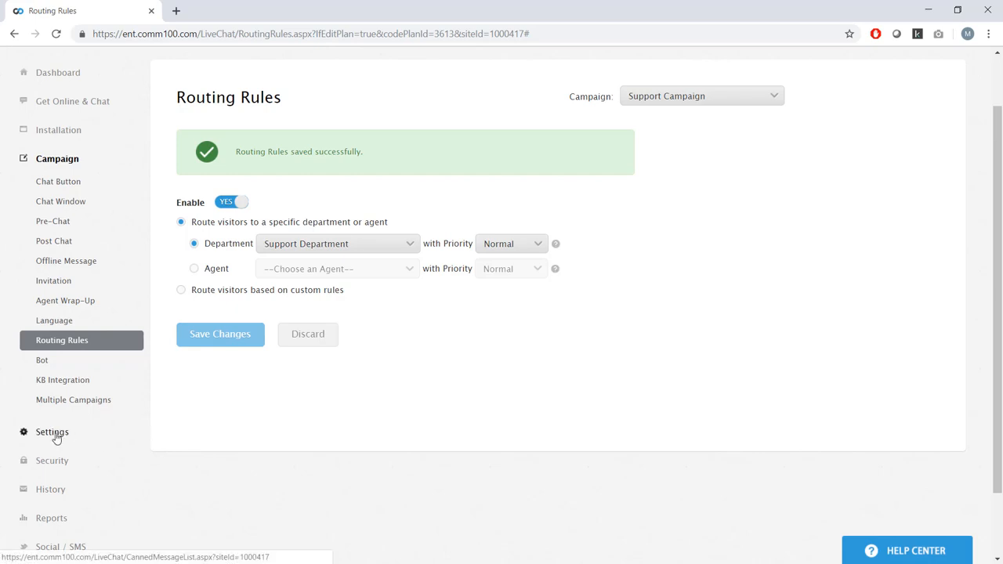
Show the Auto Allocation settings with per-department rules for Marketing, Sales and Support
click(51, 433)
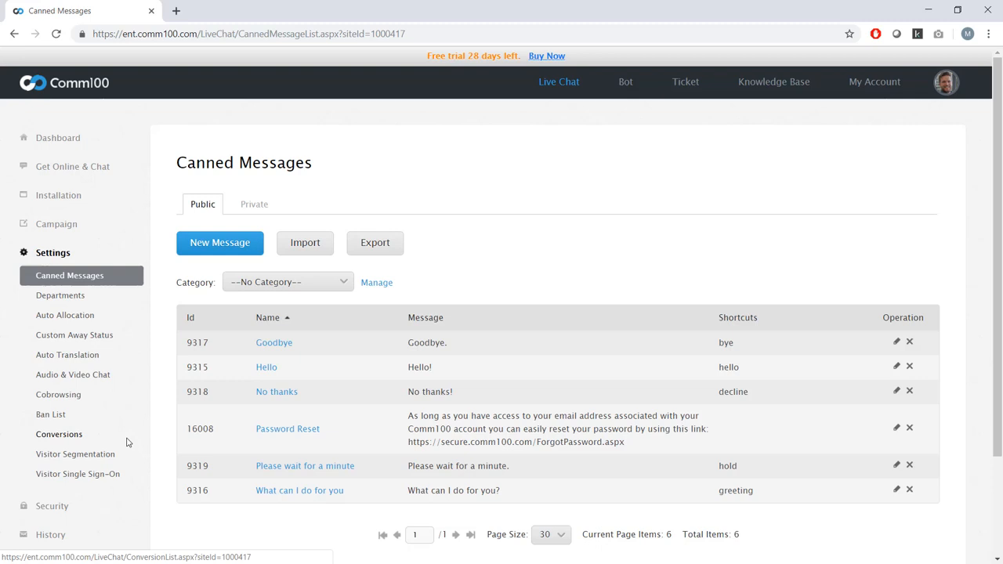
click(66, 314)
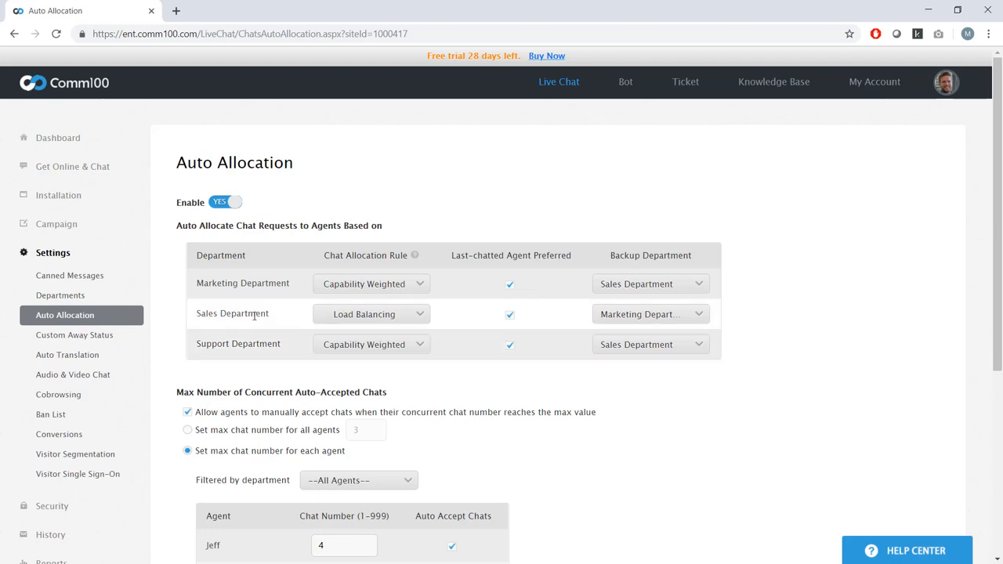
mouse_move(389, 274)
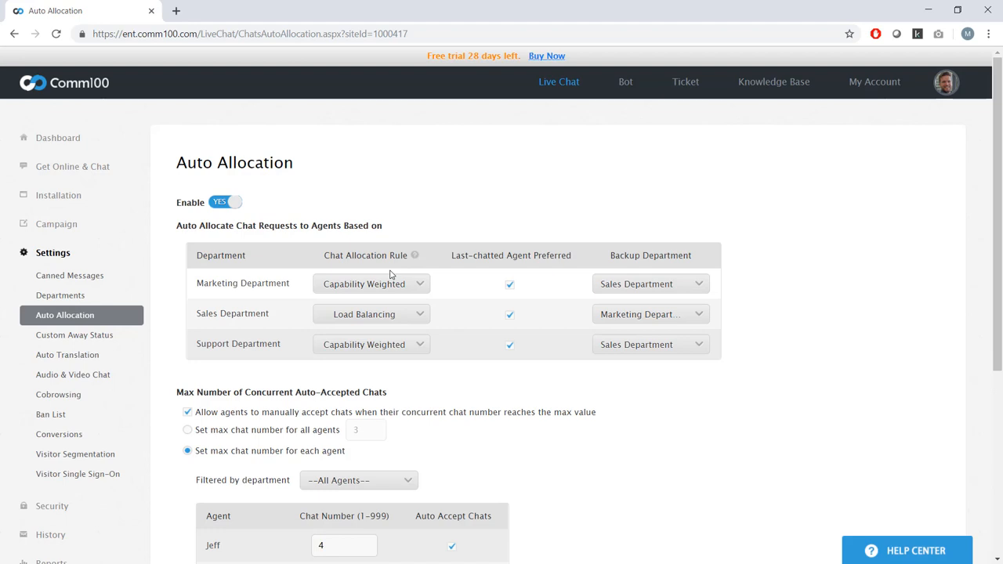
mouse_move(377, 289)
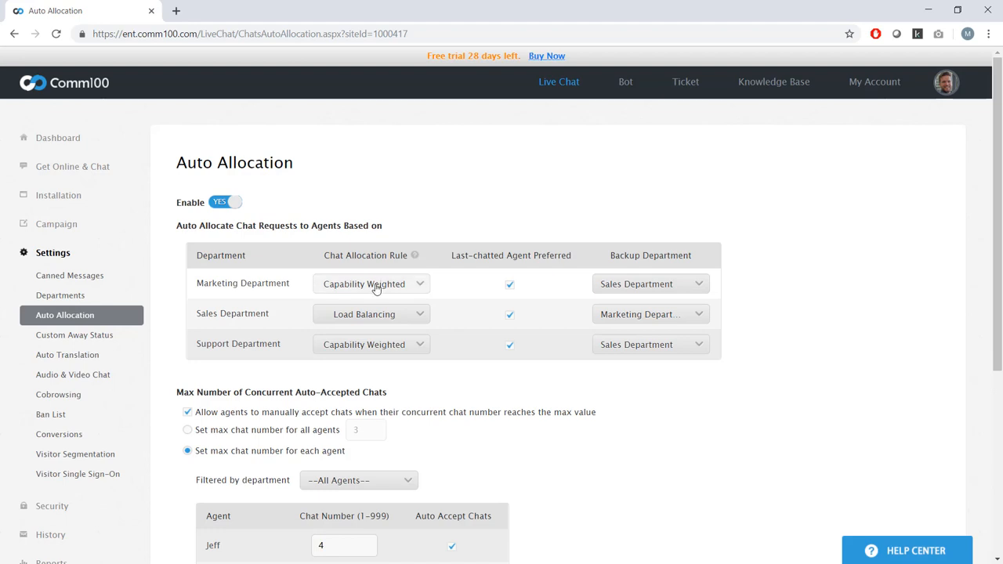
click(370, 283)
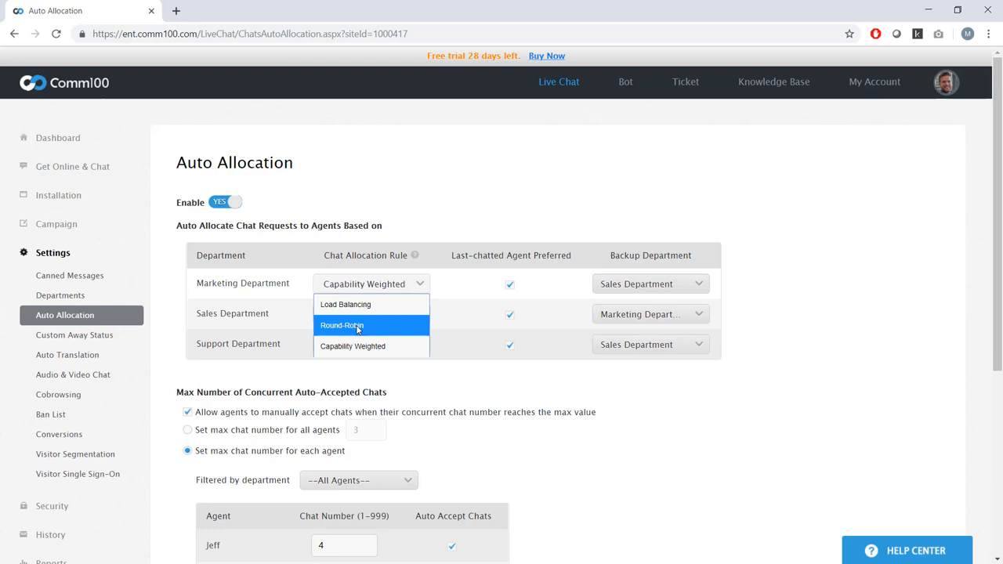
mouse_move(353, 347)
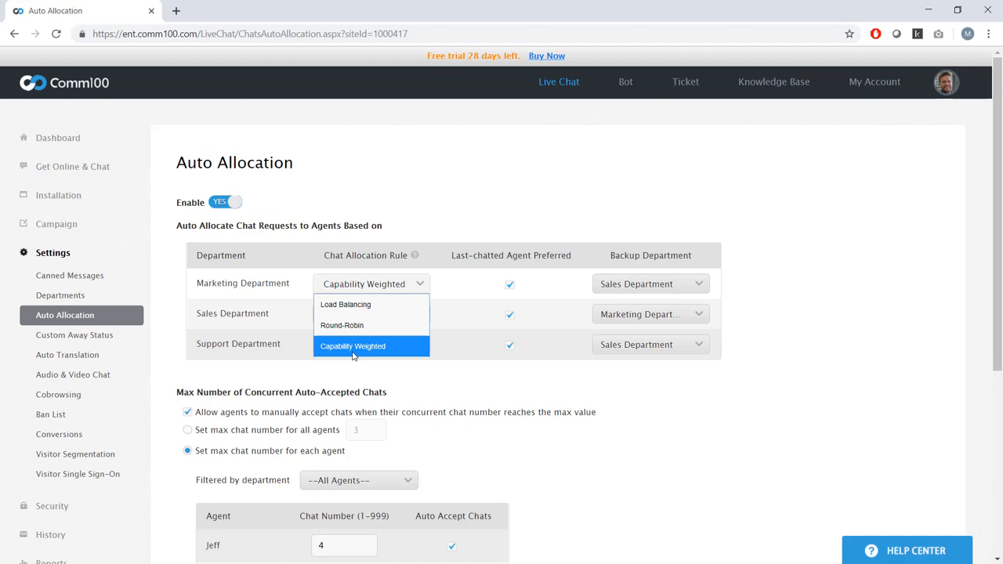
click(345, 304)
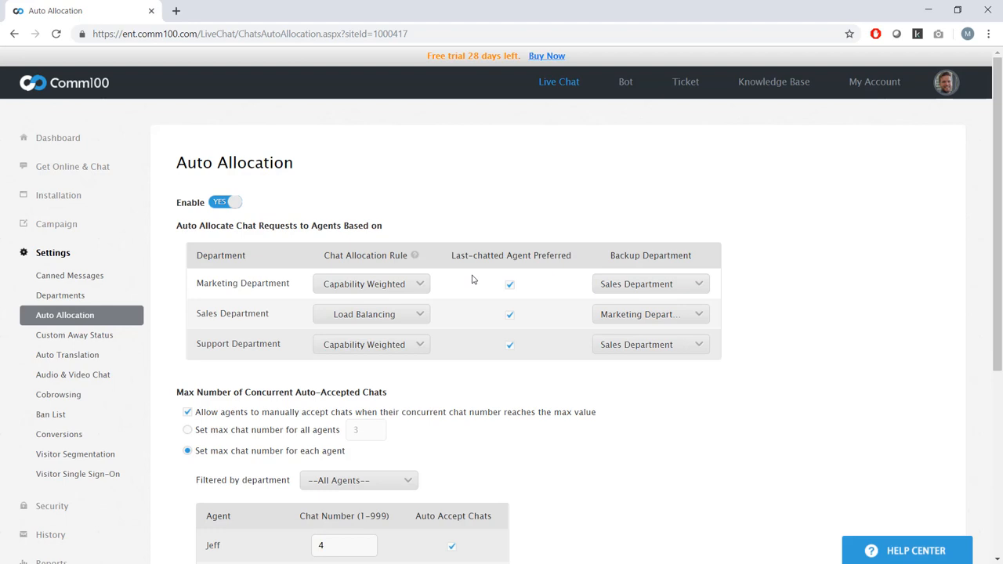
mouse_move(583, 296)
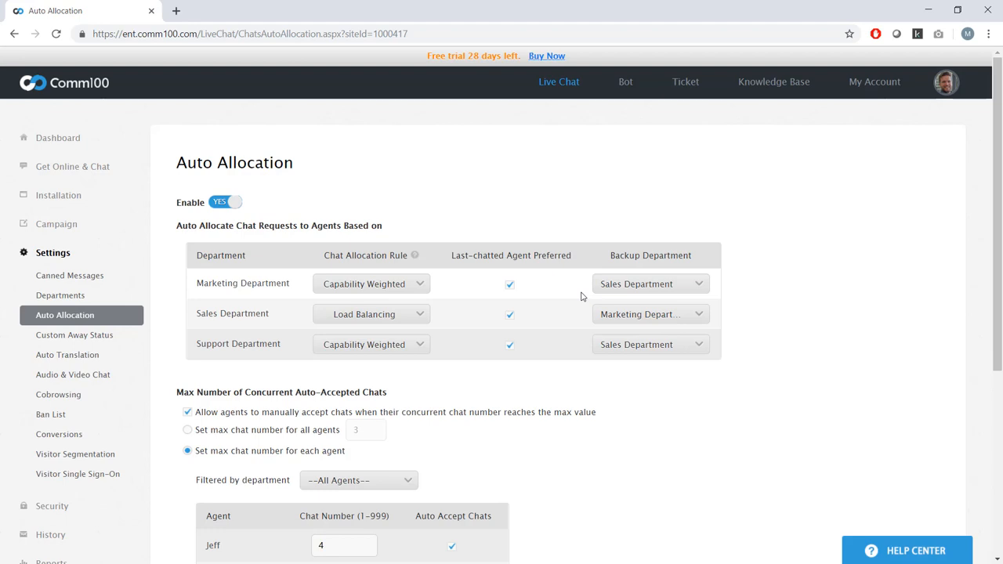
scroll(down, 3)
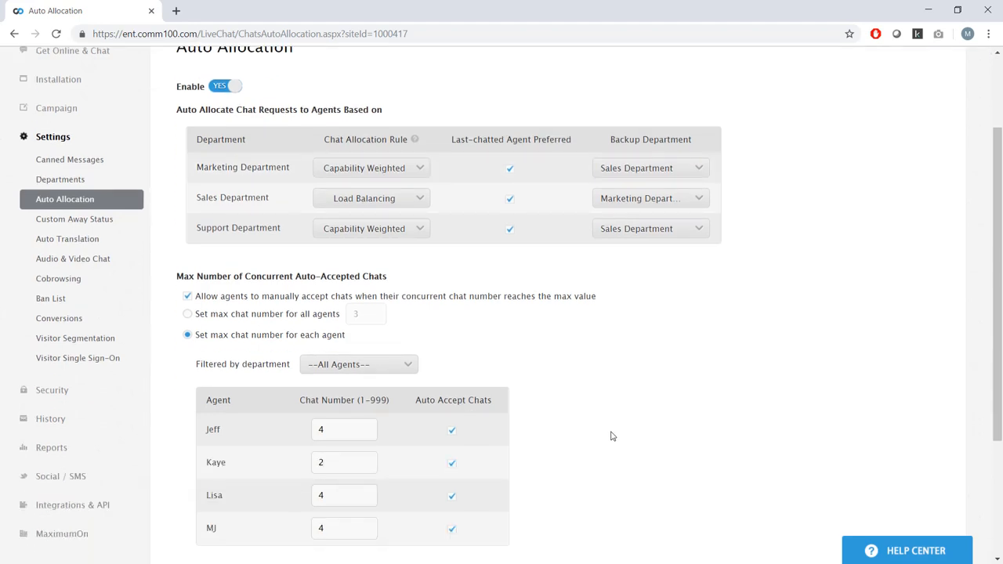
scroll(down, 3)
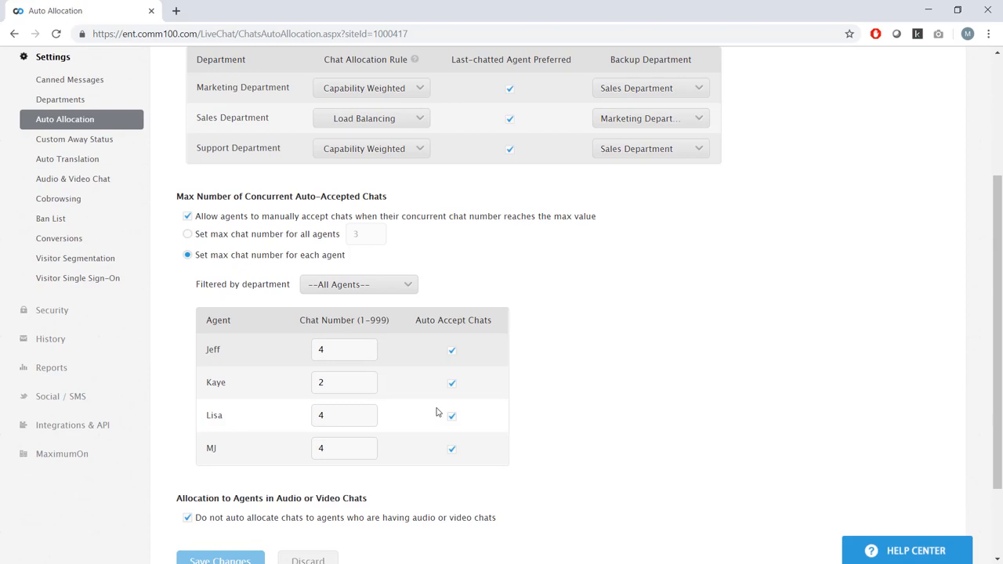
mouse_move(301, 388)
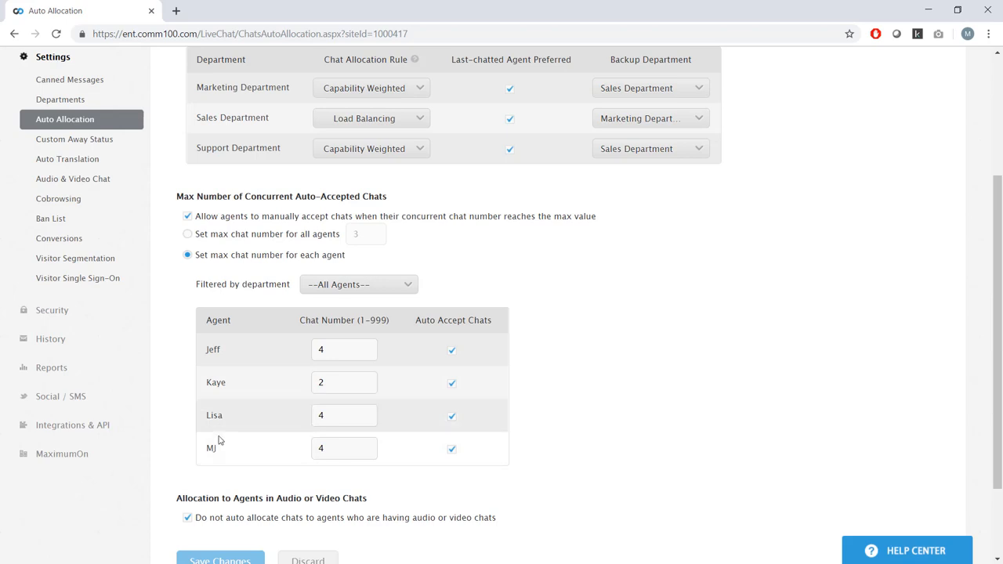
mouse_move(229, 455)
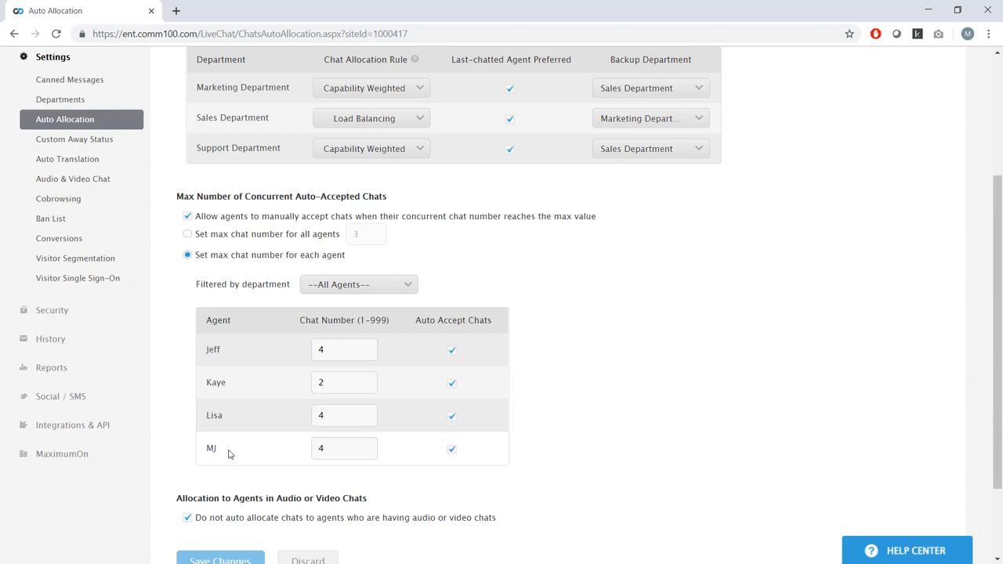
mouse_move(676, 383)
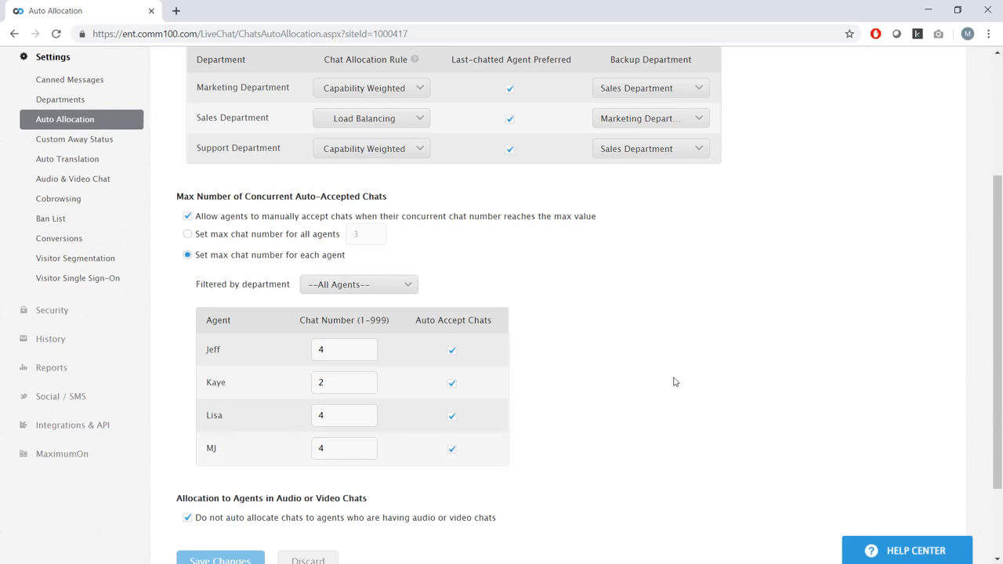
mouse_move(665, 376)
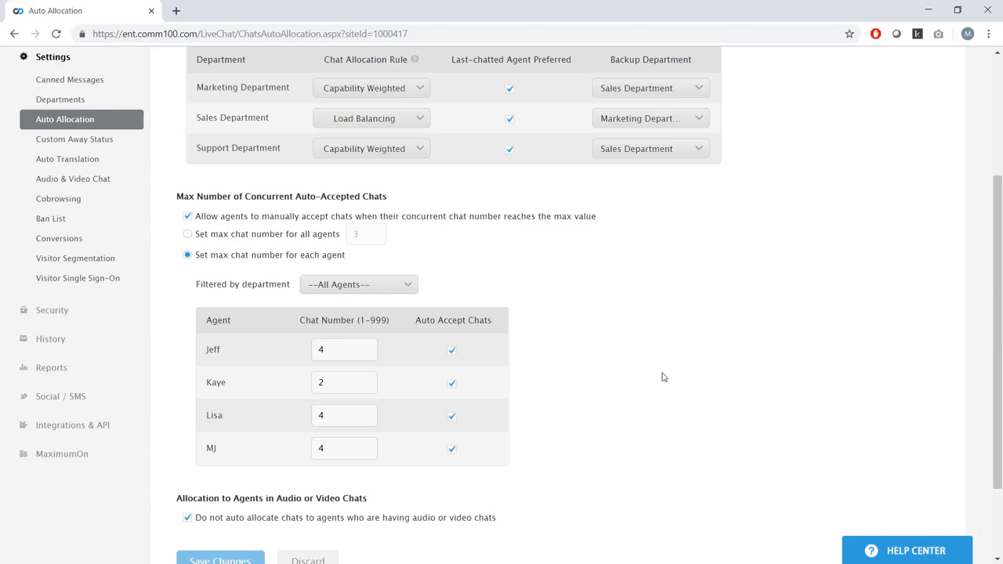